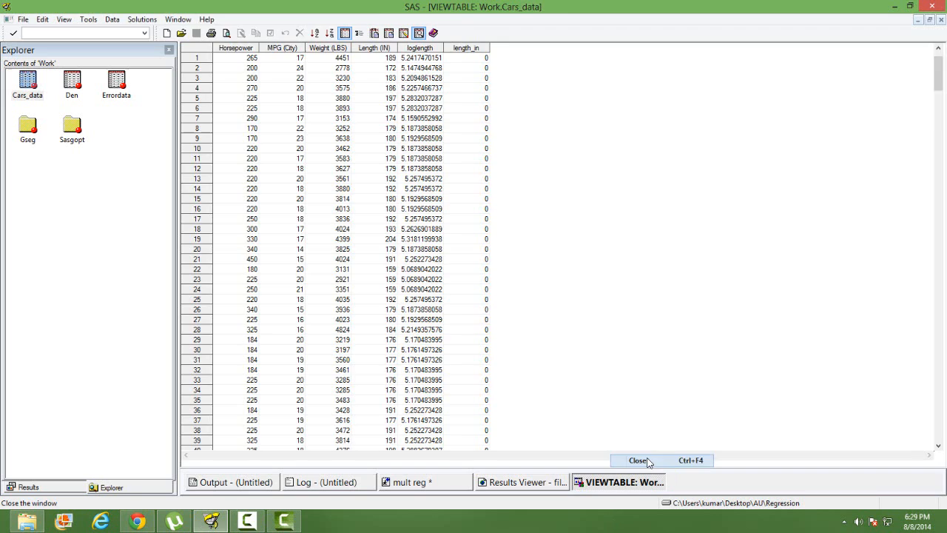
Close the Cars_data VIEWTABLE window and select Cars_data in the Work library
{"action": "left_click", "coordinate": [637, 460]}
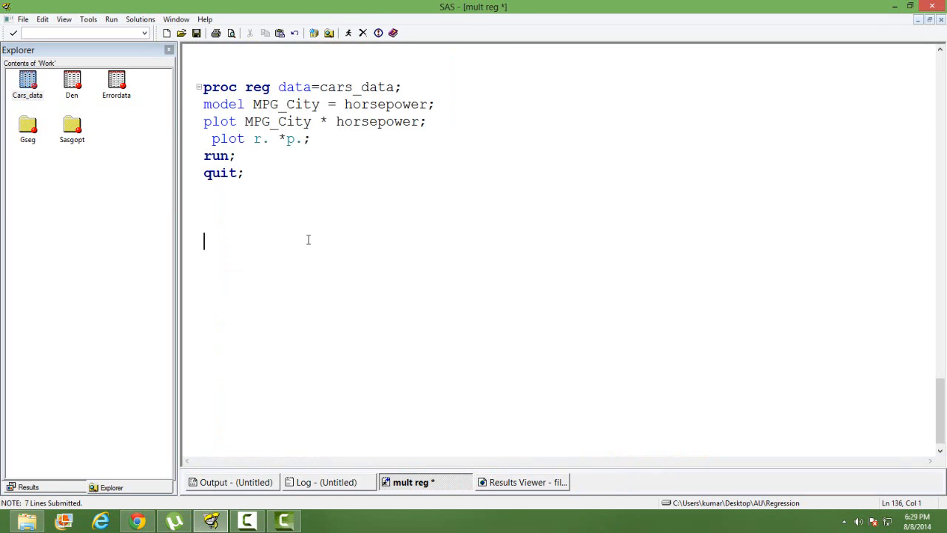
{"action": "mouse_move", "coordinate": [334, 344]}
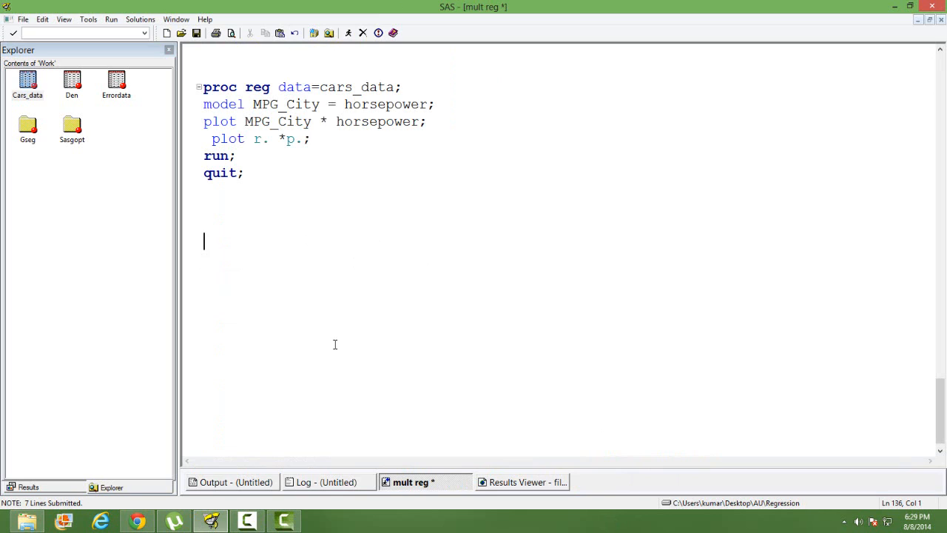
{"action": "mouse_move", "coordinate": [462, 382]}
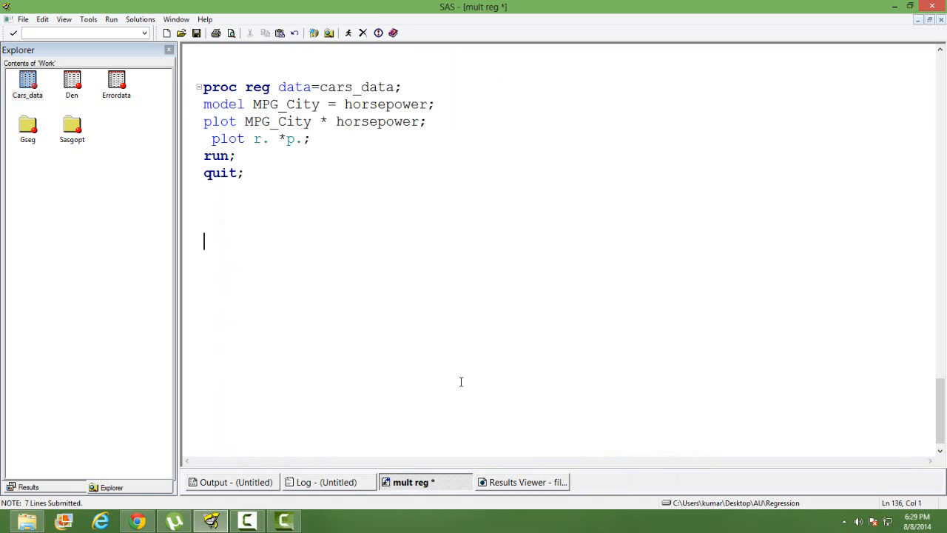
{"action": "left_click", "coordinate": [26, 83]}
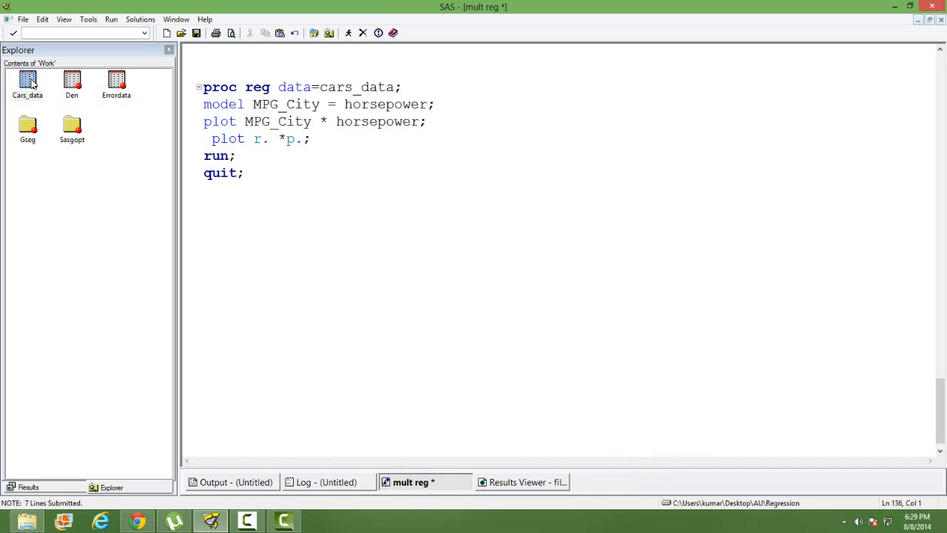
Reopen the Cars_data dataset in VIEWTABLE to browse its rows
{"action": "double_click", "coordinate": [26, 80]}
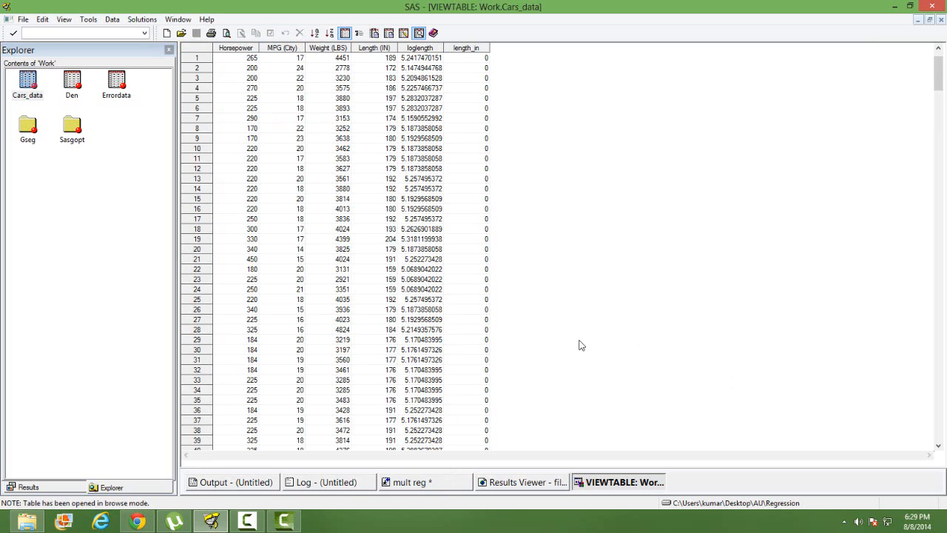
{"action": "mouse_move", "coordinate": [261, 59]}
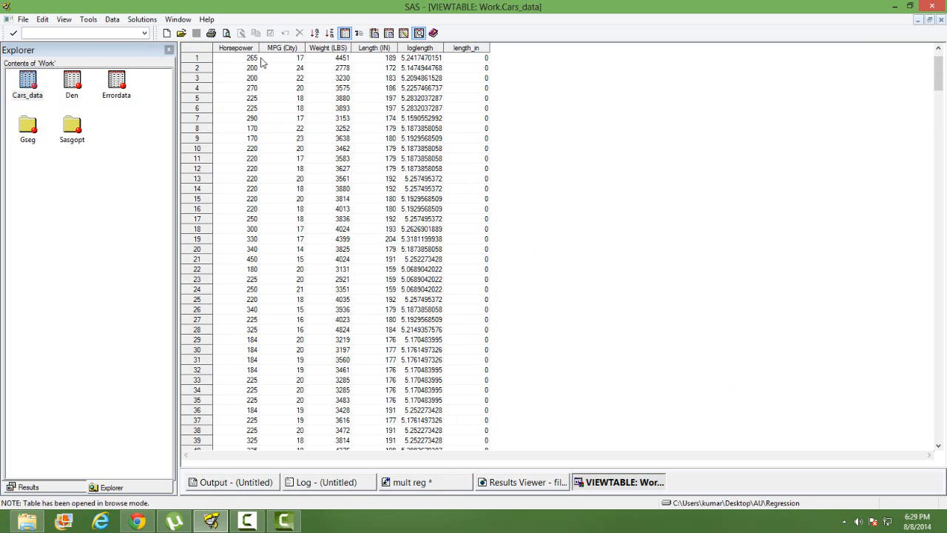
{"action": "mouse_move", "coordinate": [280, 60]}
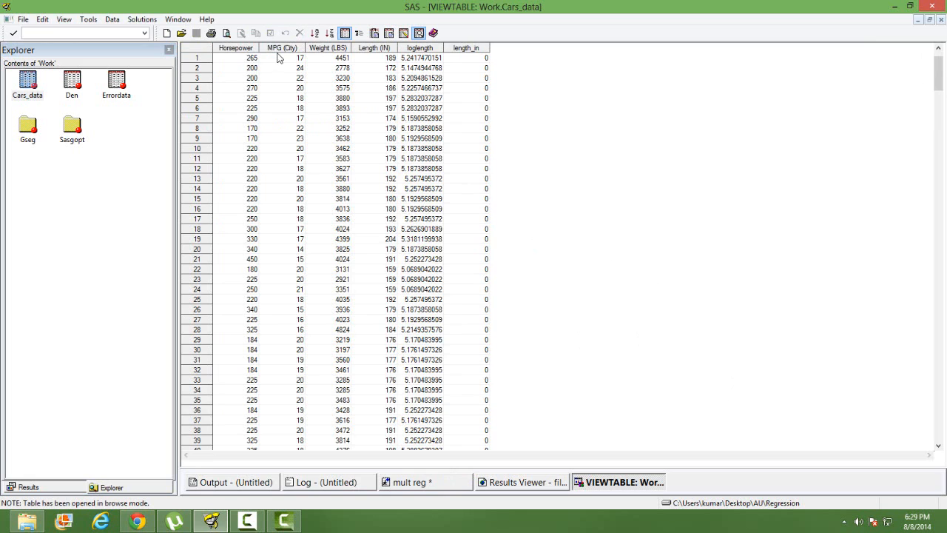
{"action": "mouse_move", "coordinate": [287, 58]}
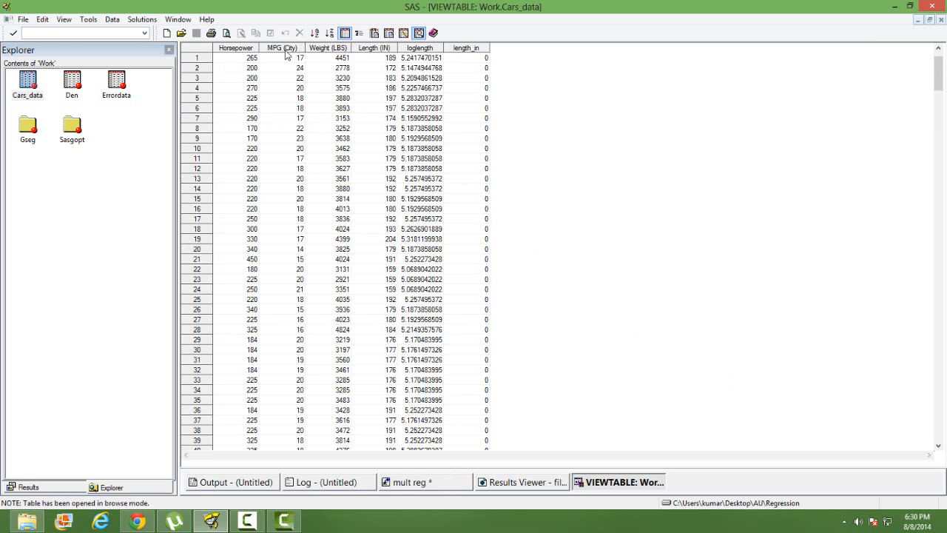
{"action": "mouse_move", "coordinate": [390, 63]}
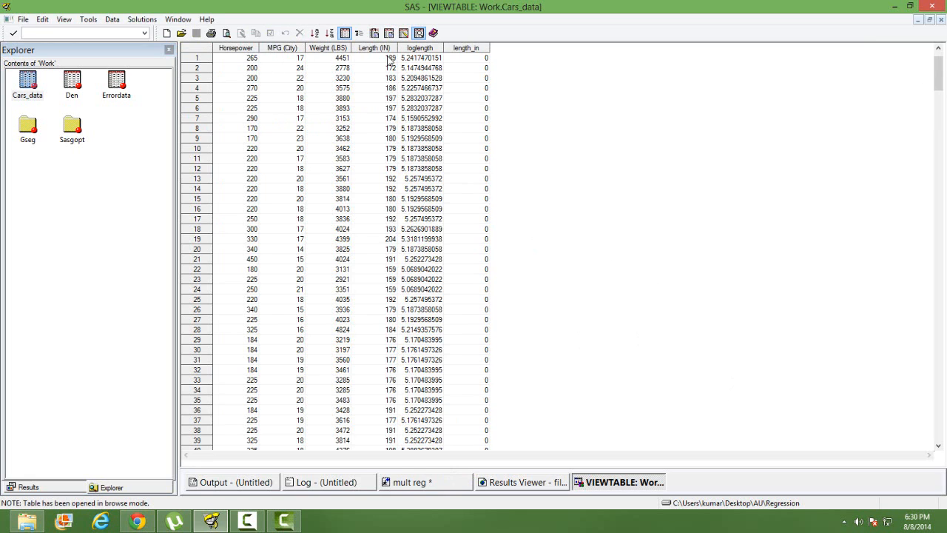
{"action": "mouse_move", "coordinate": [352, 176]}
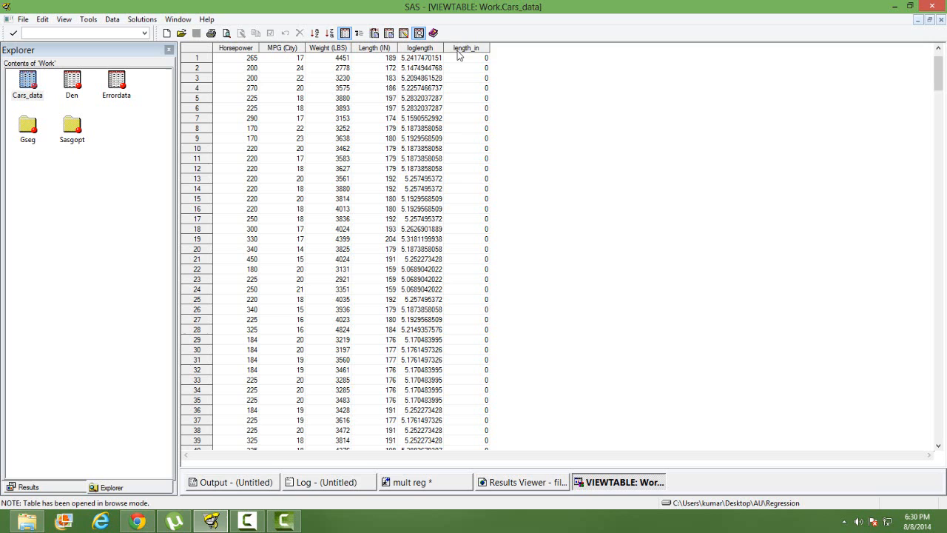
{"action": "mouse_move", "coordinate": [323, 77]}
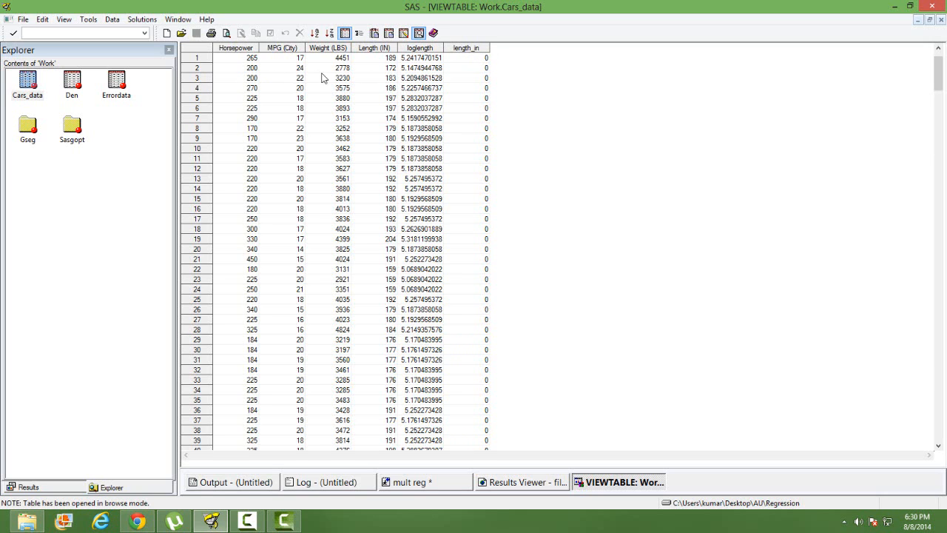
{"action": "mouse_move", "coordinate": [272, 70]}
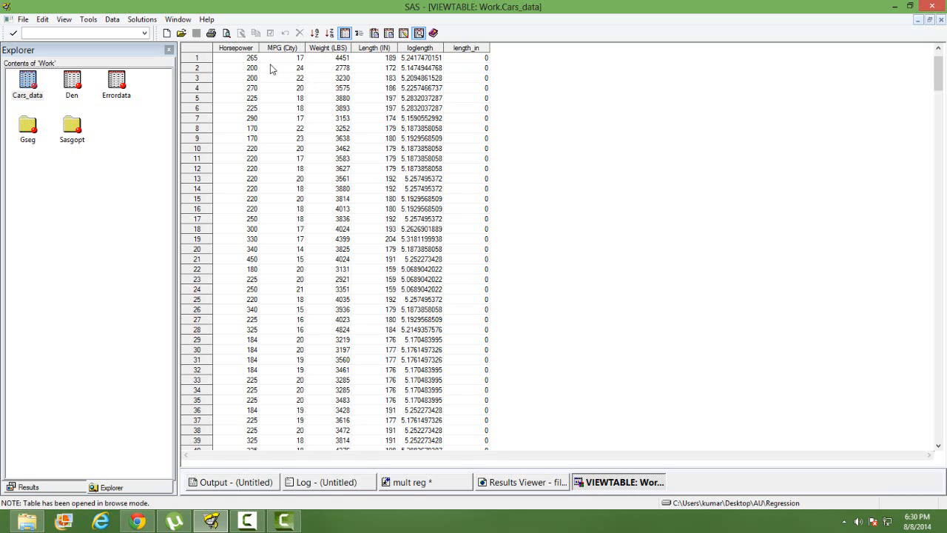
{"action": "mouse_move", "coordinate": [364, 51]}
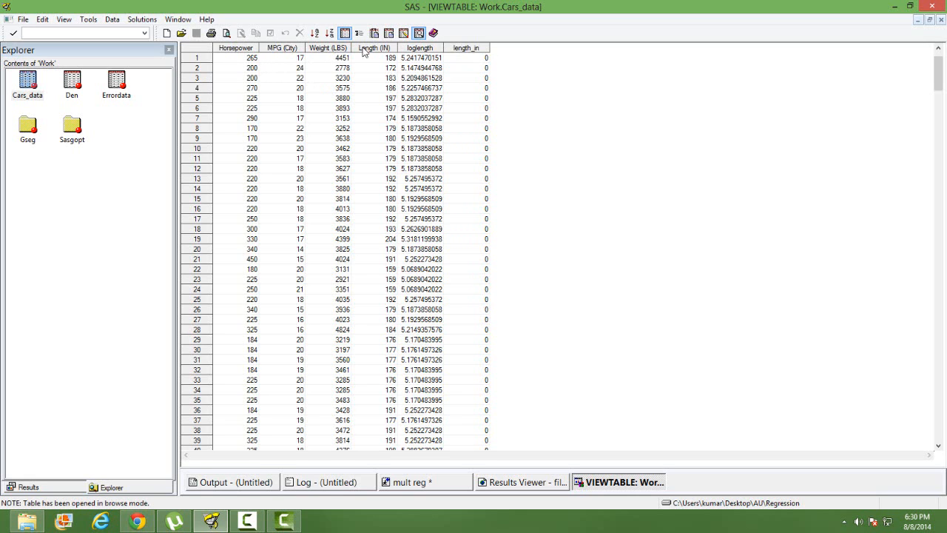
{"action": "mouse_move", "coordinate": [288, 47]}
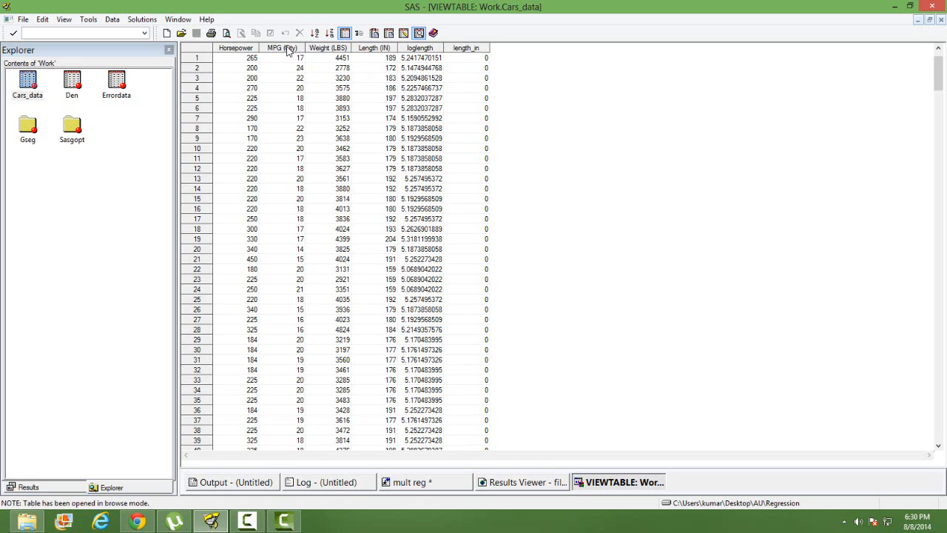
{"action": "mouse_move", "coordinate": [594, 218]}
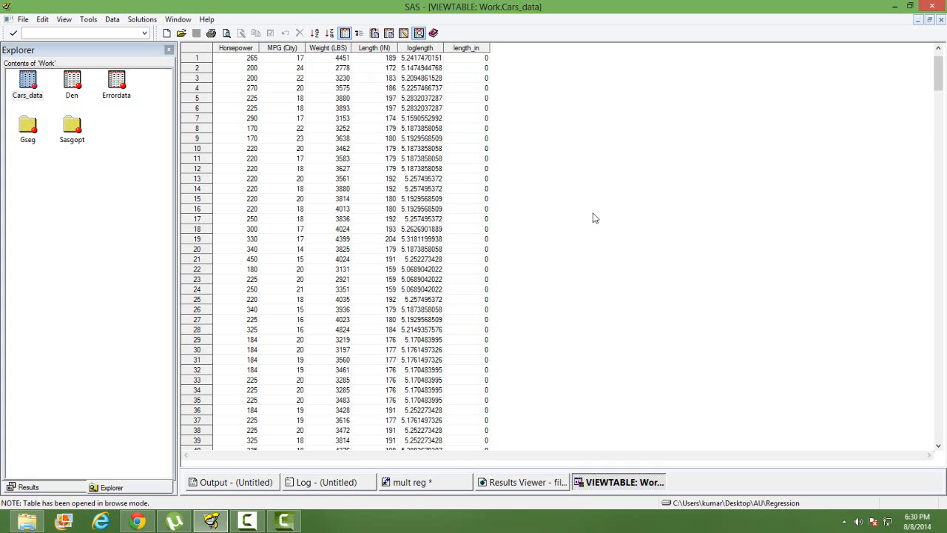
{"action": "mouse_move", "coordinate": [367, 120]}
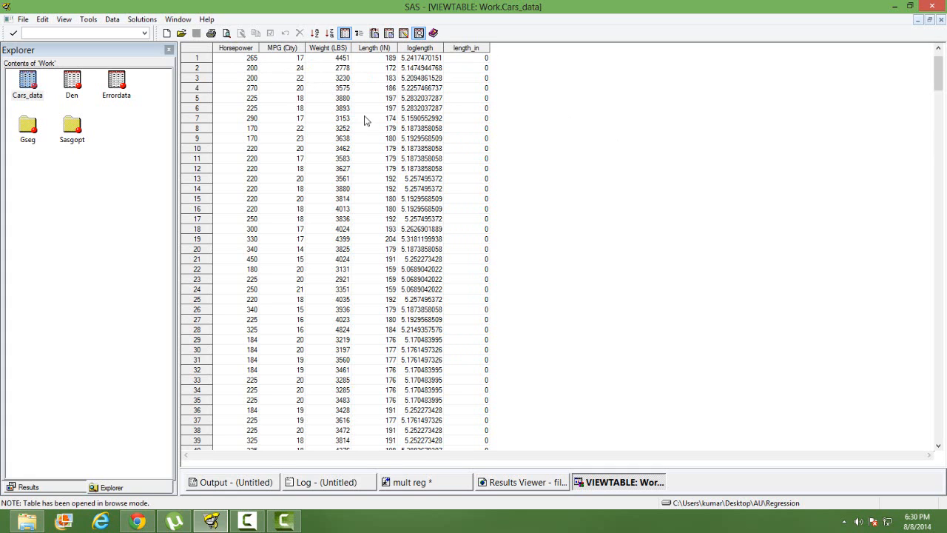
{"action": "mouse_move", "coordinate": [238, 58]}
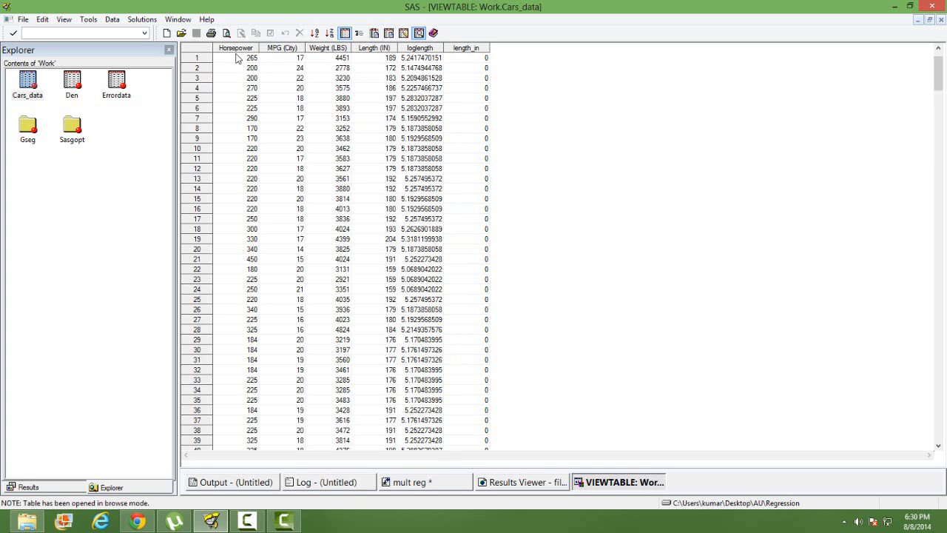
{"action": "mouse_move", "coordinate": [637, 214]}
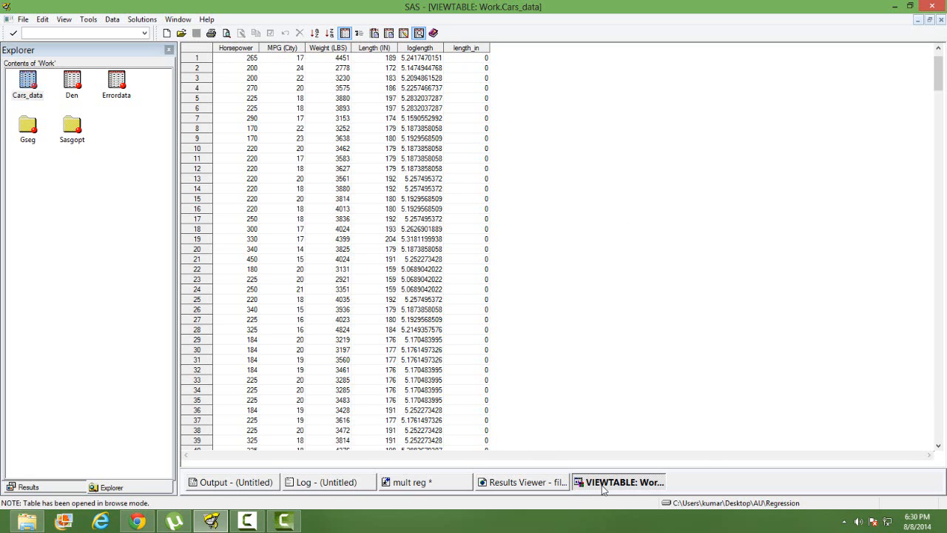
Close the Cars_data table and select the PROC REG code in the mult reg editor
{"action": "left_click", "coordinate": [420, 482]}
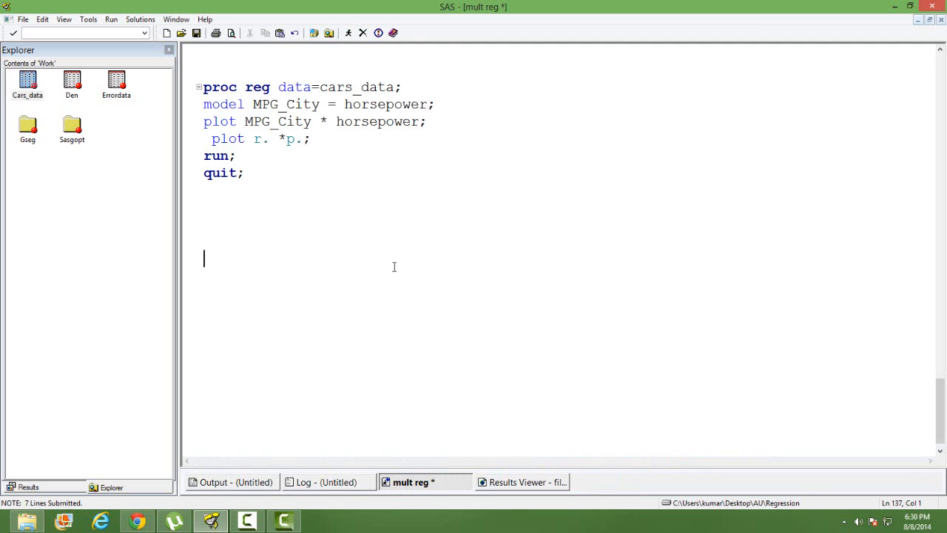
{"action": "mouse_move", "coordinate": [414, 157]}
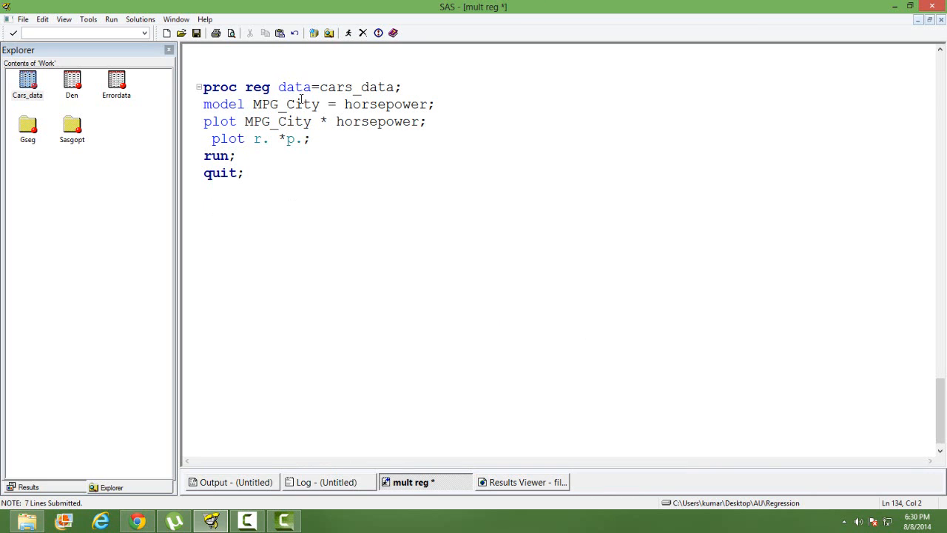
{"action": "mouse_move", "coordinate": [385, 113]}
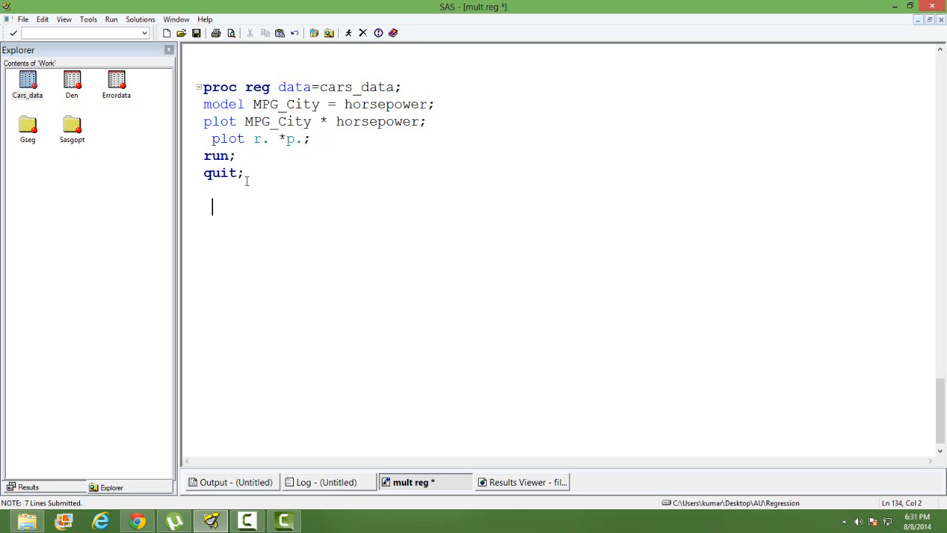
{"action": "key", "text": "ctrl+a"}
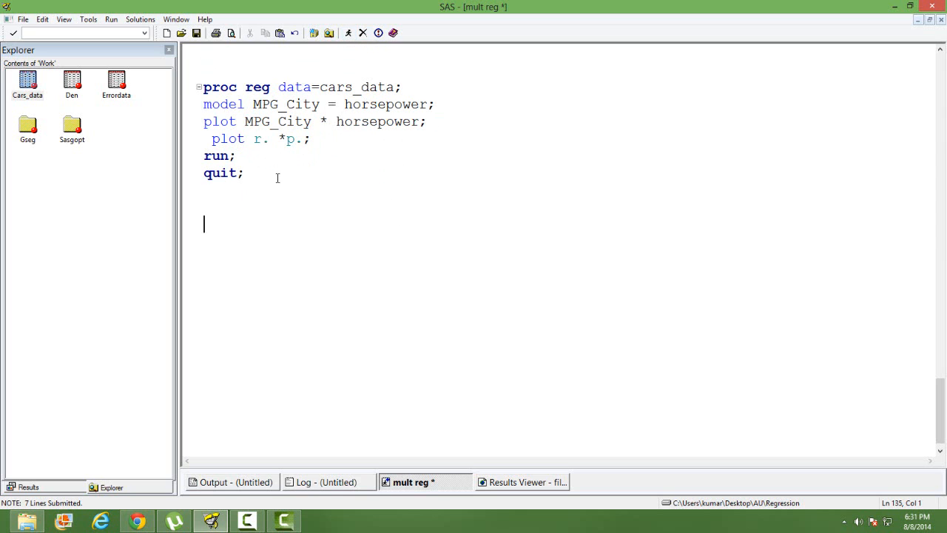
{"action": "mouse_move", "coordinate": [349, 167]}
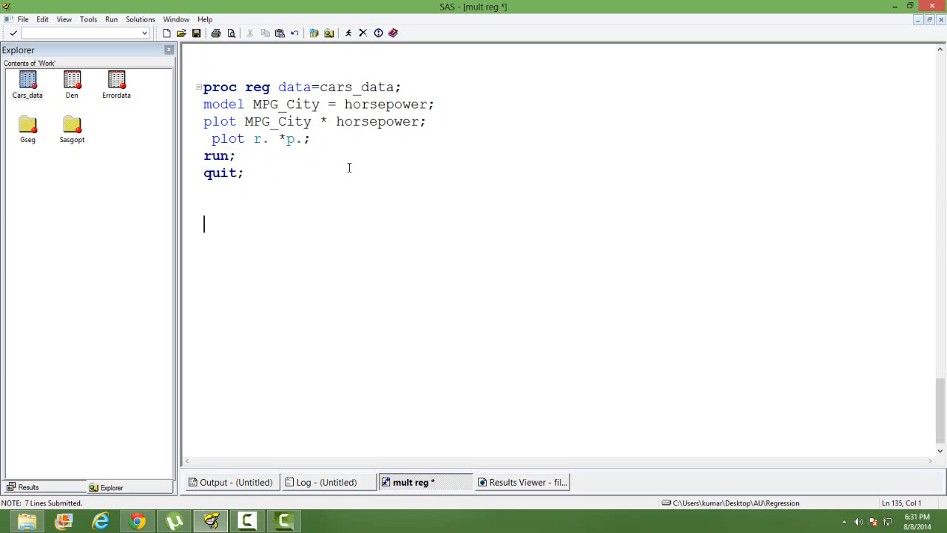
{"action": "left_click", "coordinate": [244, 171]}
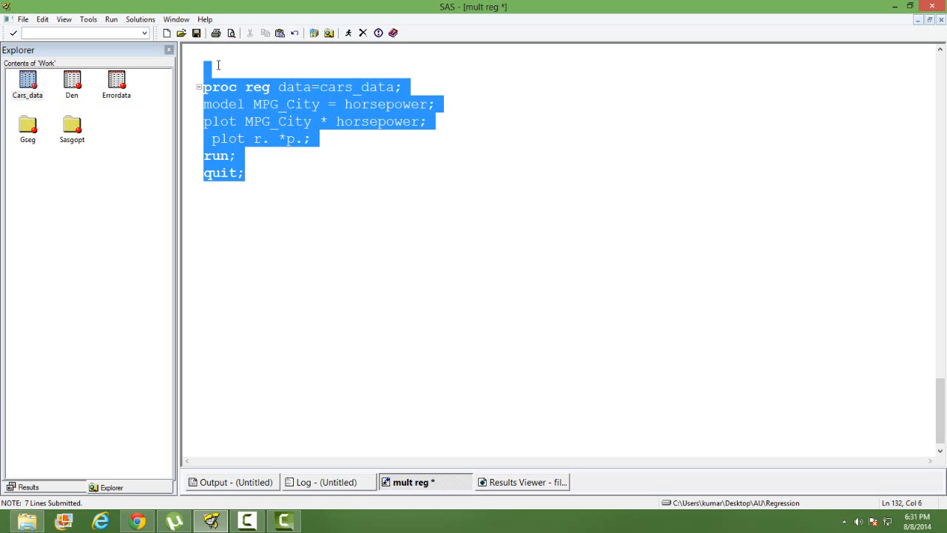
Submit the selected PROC REG program and bring up the Results Viewer output
{"action": "left_click", "coordinate": [349, 33]}
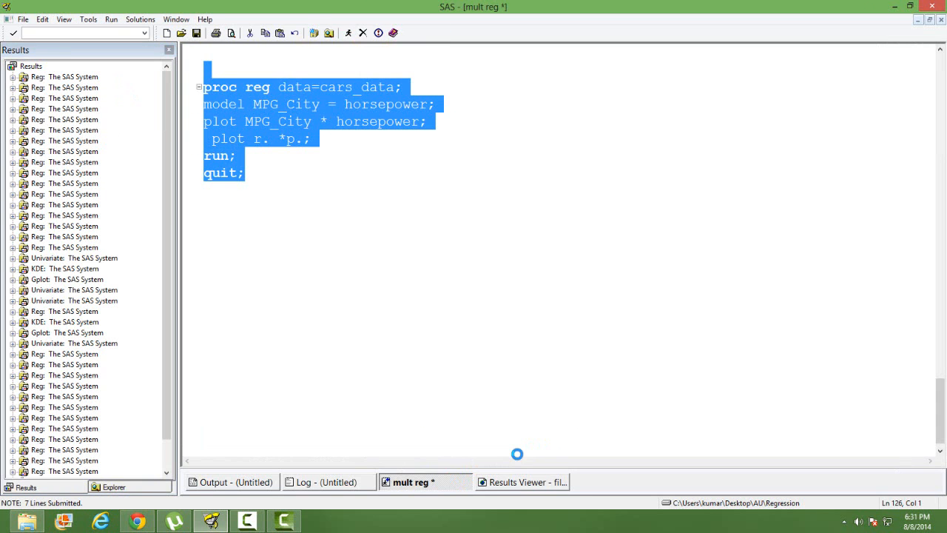
{"action": "left_click", "coordinate": [521, 482]}
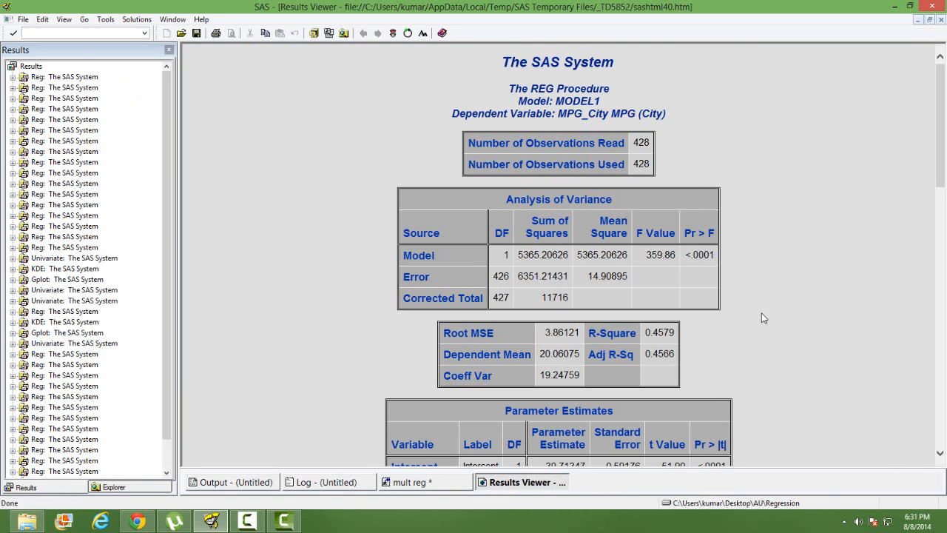
{"action": "mouse_move", "coordinate": [942, 159]}
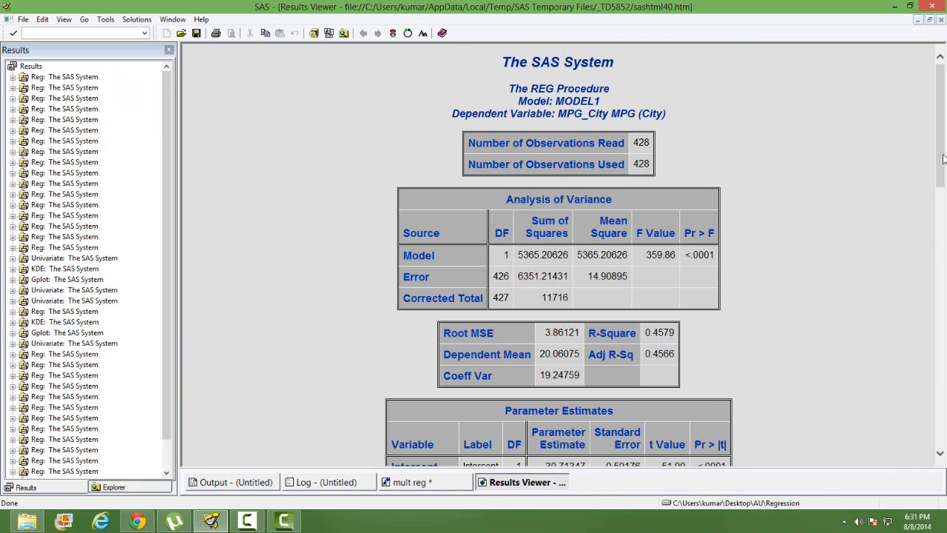
Scroll past the Parameter Estimates table to the MPG_City vs Horsepower fit plot
{"action": "scroll", "scroll_direction": "down", "scroll_amount": 3}
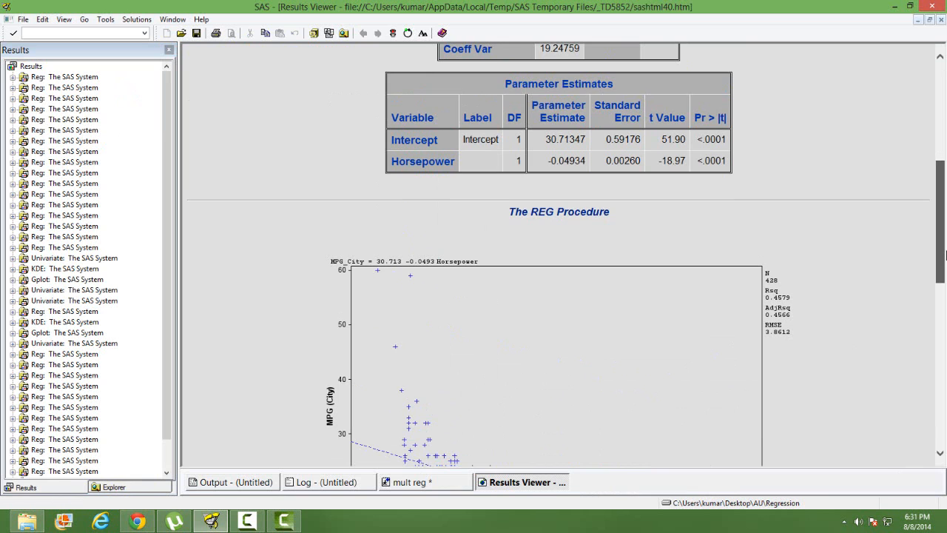
{"action": "scroll", "scroll_direction": "up", "scroll_amount": 3}
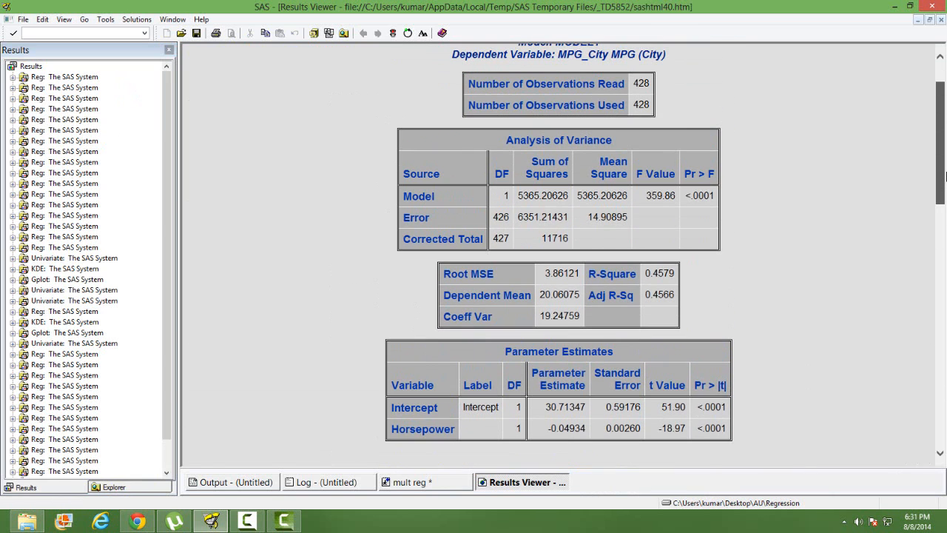
{"action": "scroll", "scroll_direction": "down", "scroll_amount": 3}
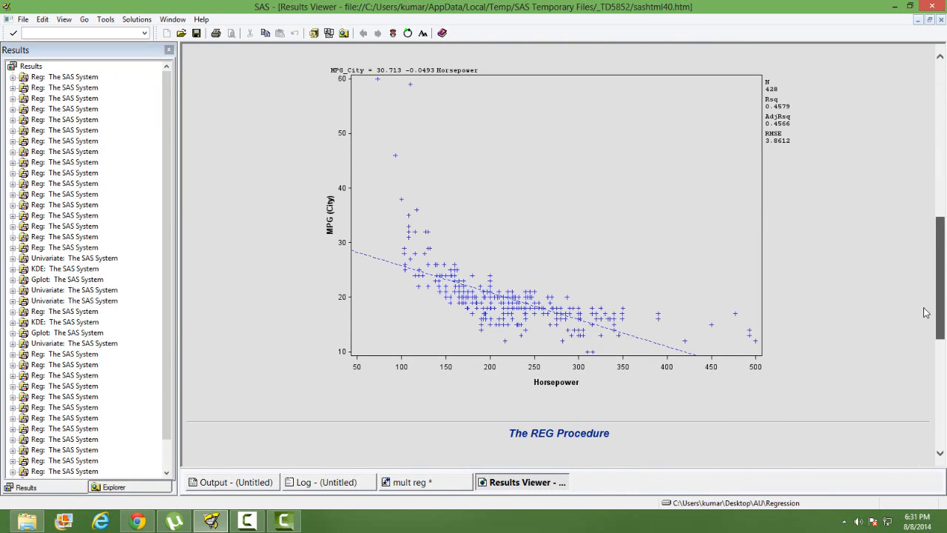
{"action": "scroll", "scroll_direction": "down", "scroll_amount": 3}
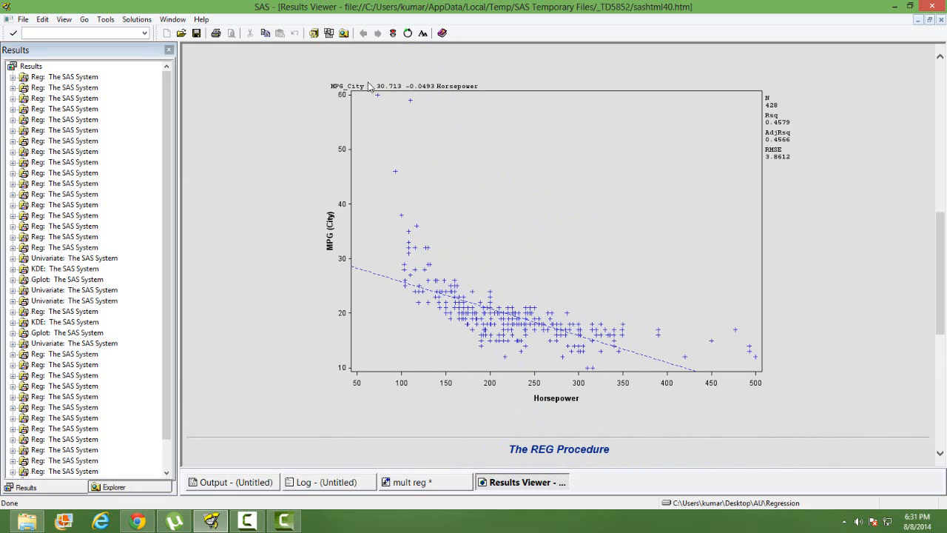
{"action": "mouse_move", "coordinate": [472, 106]}
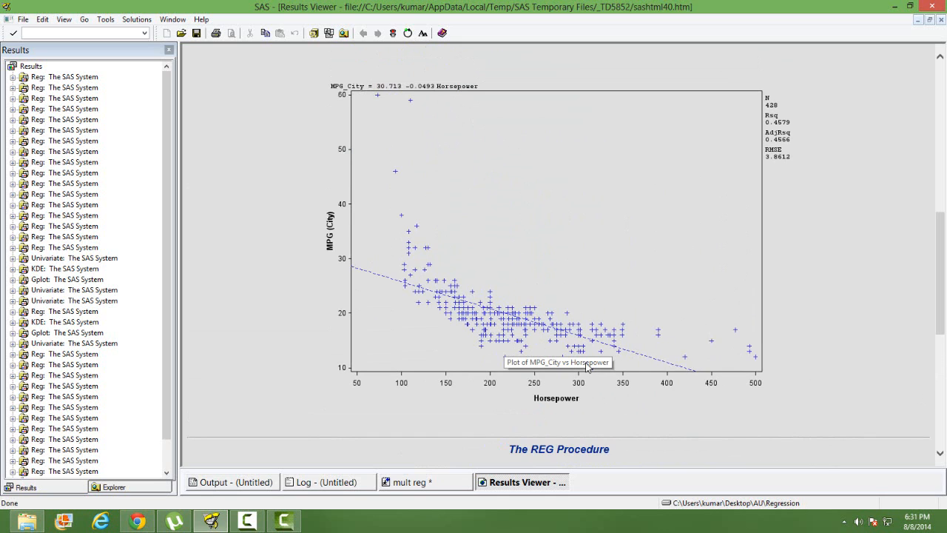
{"action": "mouse_move", "coordinate": [545, 332]}
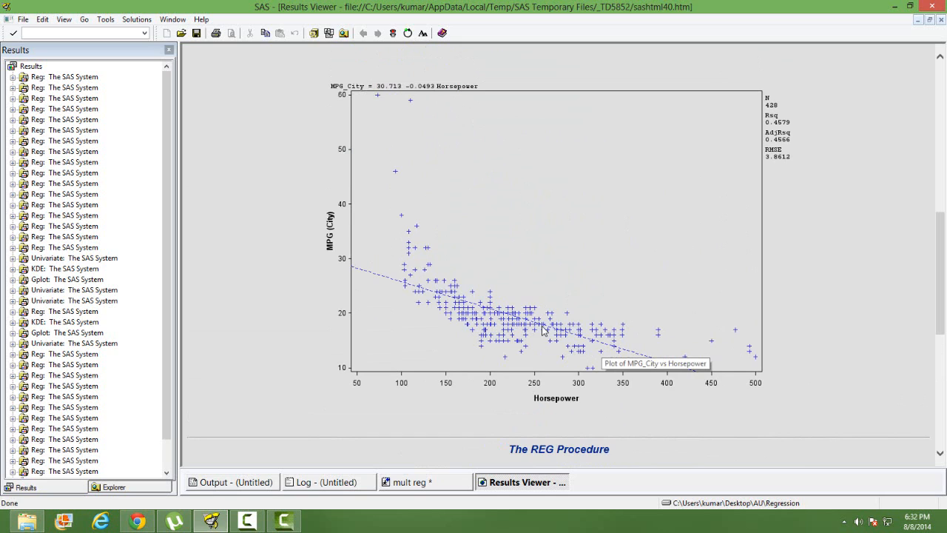
{"action": "mouse_move", "coordinate": [438, 263]}
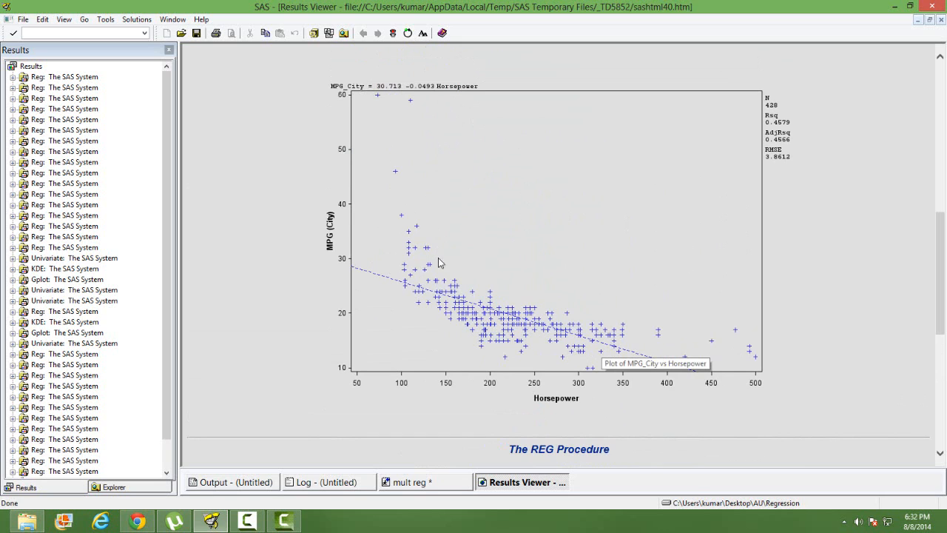
{"action": "mouse_move", "coordinate": [541, 237]}
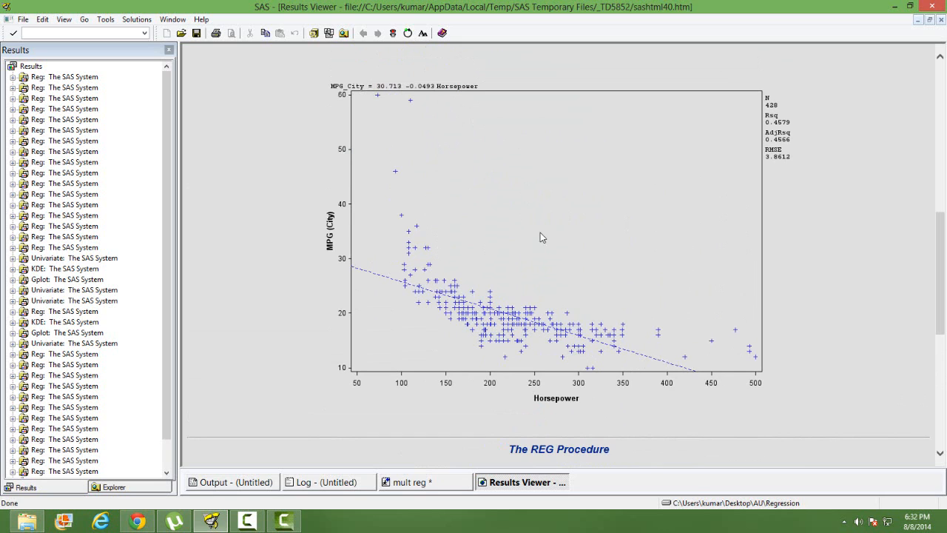
{"action": "mouse_move", "coordinate": [648, 260]}
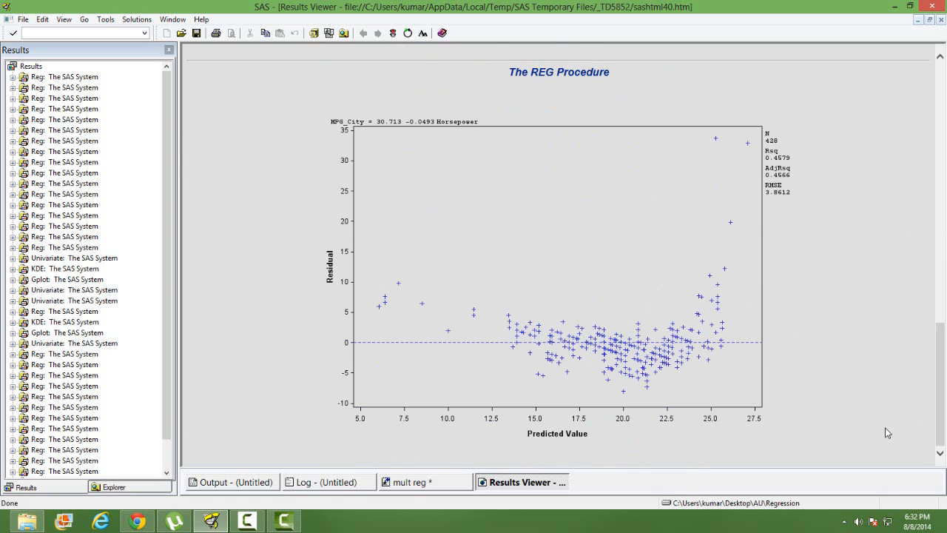
{"action": "mouse_move", "coordinate": [701, 308]}
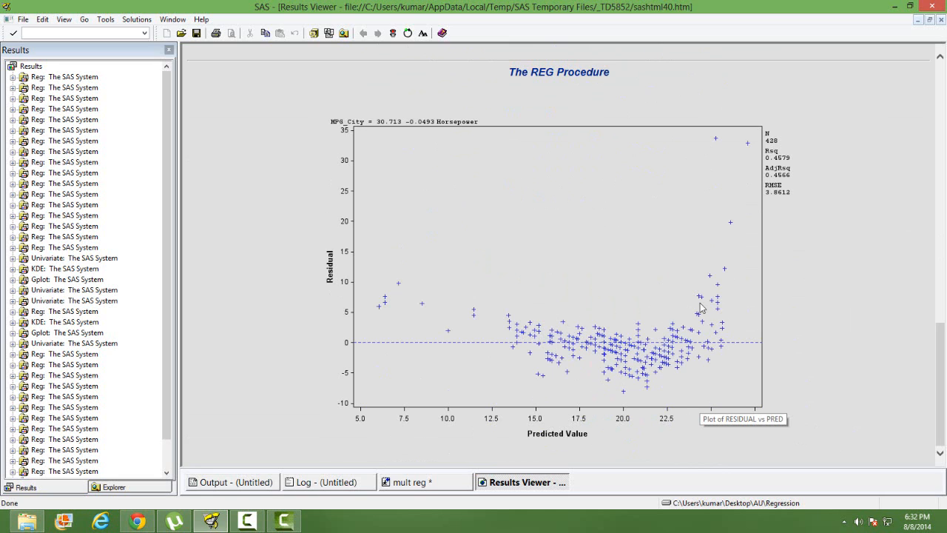
{"action": "mouse_move", "coordinate": [616, 438]}
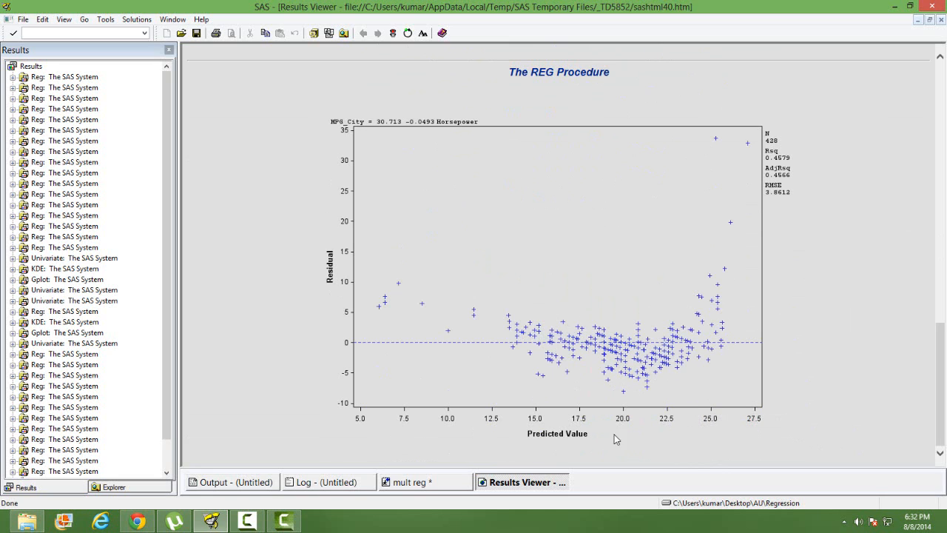
{"action": "mouse_move", "coordinate": [598, 362]}
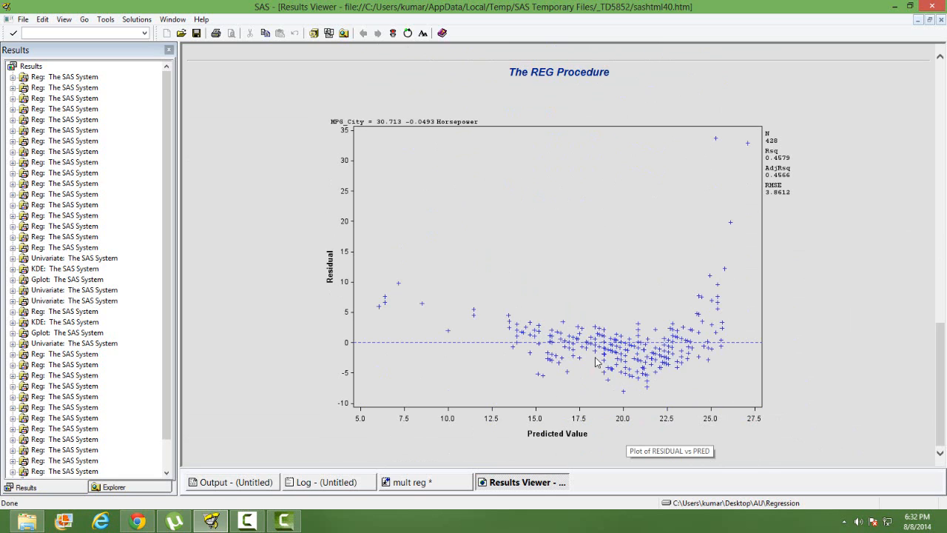
{"action": "mouse_move", "coordinate": [693, 350]}
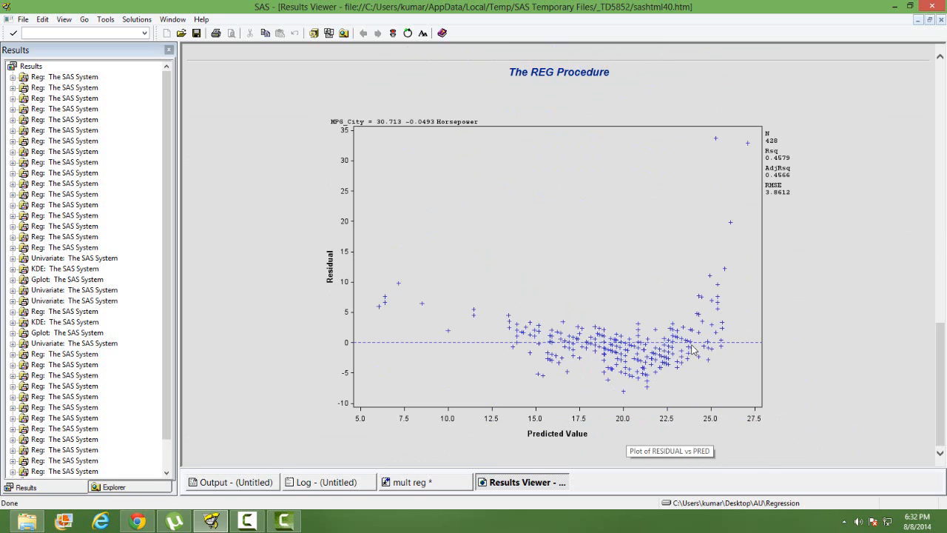
{"action": "mouse_move", "coordinate": [869, 444]}
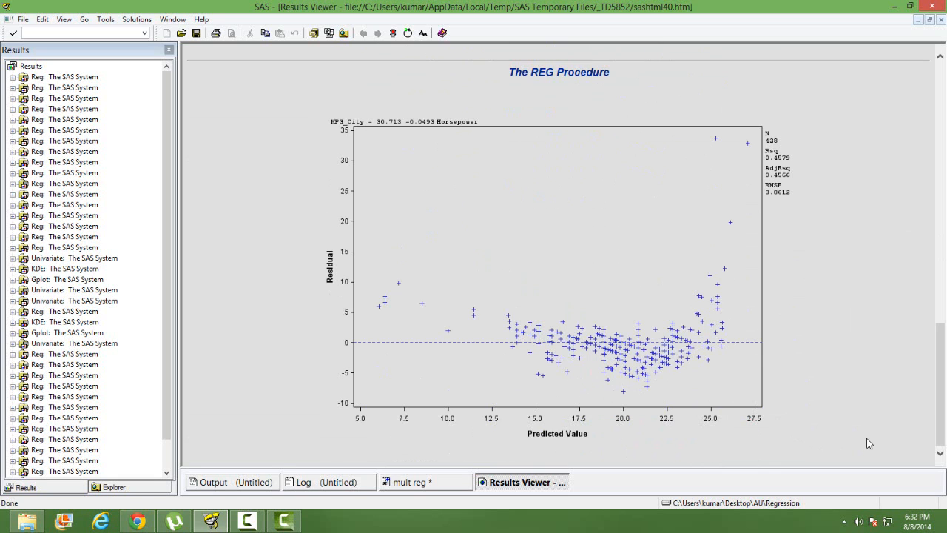
Scroll down to the RESIDUAL vs PRED plot for the horsepower model
{"action": "scroll", "scroll_direction": "down", "scroll_amount": 3}
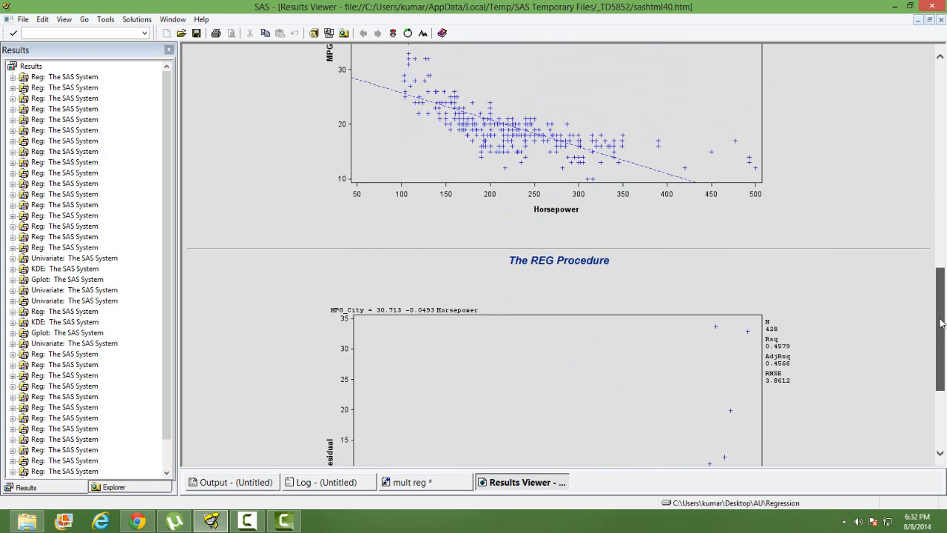
{"action": "scroll", "scroll_direction": "down", "scroll_amount": 3}
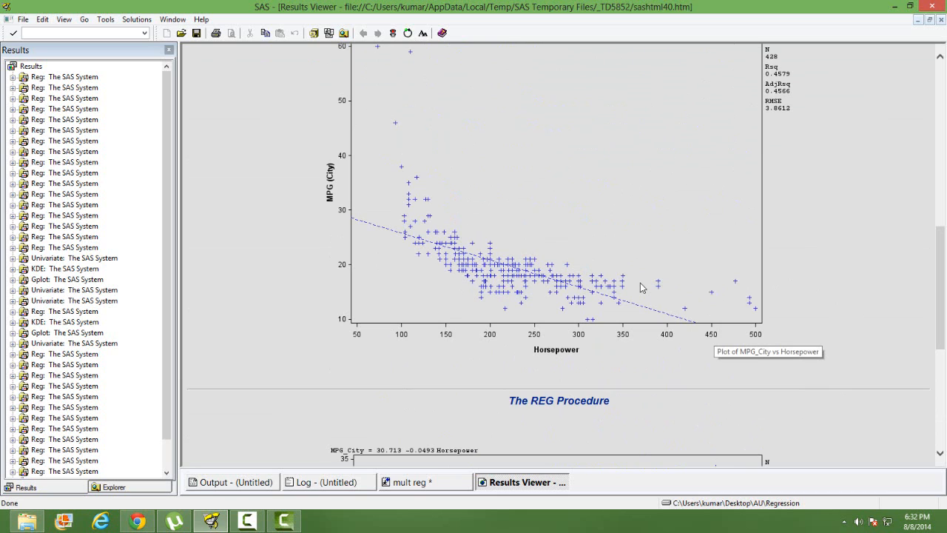
{"action": "mouse_move", "coordinate": [358, 203]}
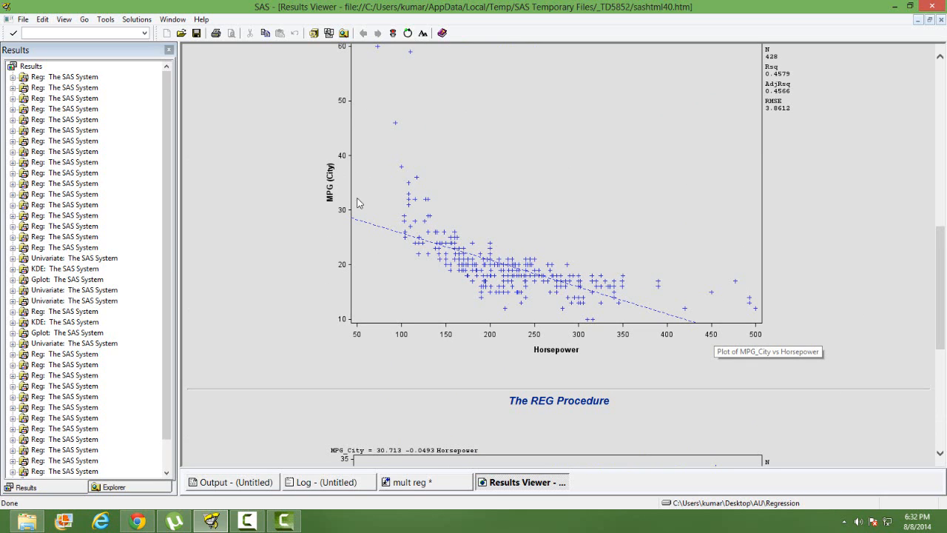
{"action": "mouse_move", "coordinate": [865, 352]}
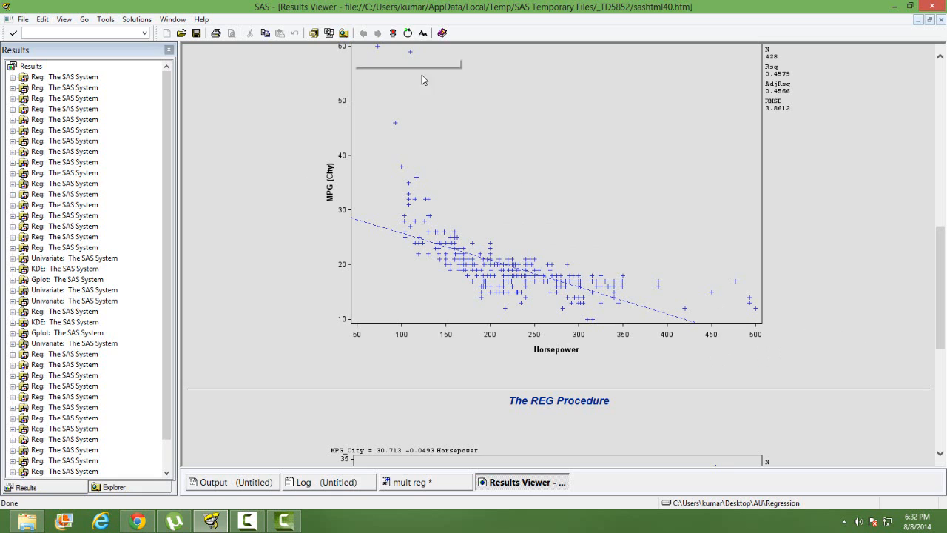
{"action": "mouse_move", "coordinate": [520, 174]}
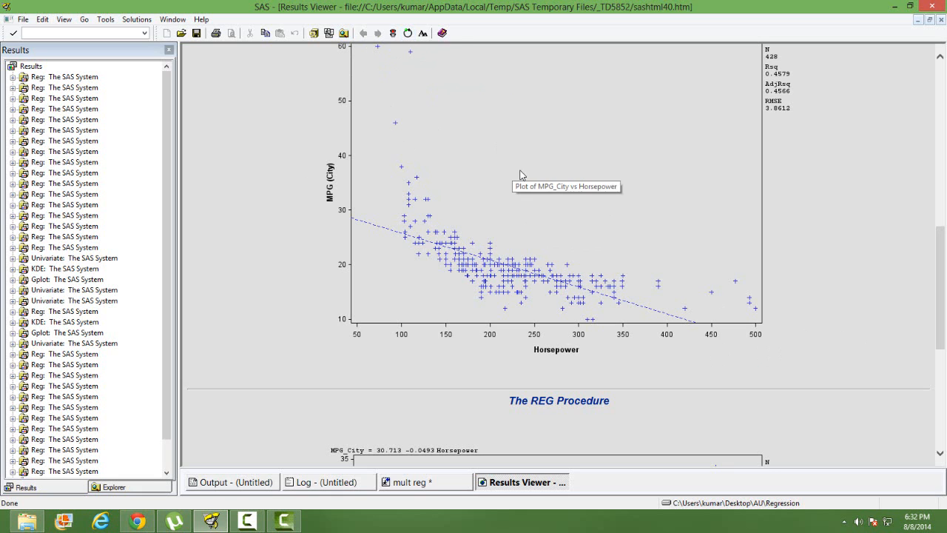
{"action": "mouse_move", "coordinate": [468, 287]}
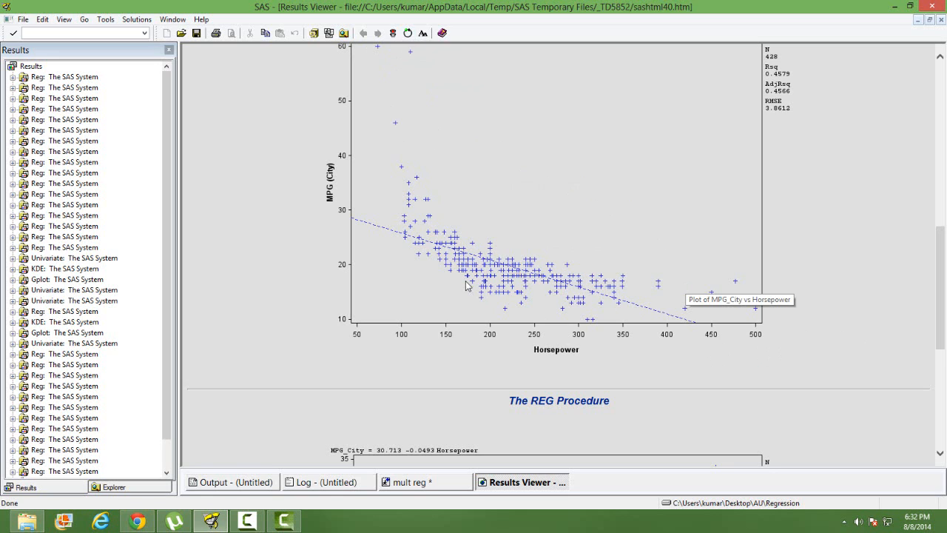
{"action": "mouse_move", "coordinate": [554, 360]}
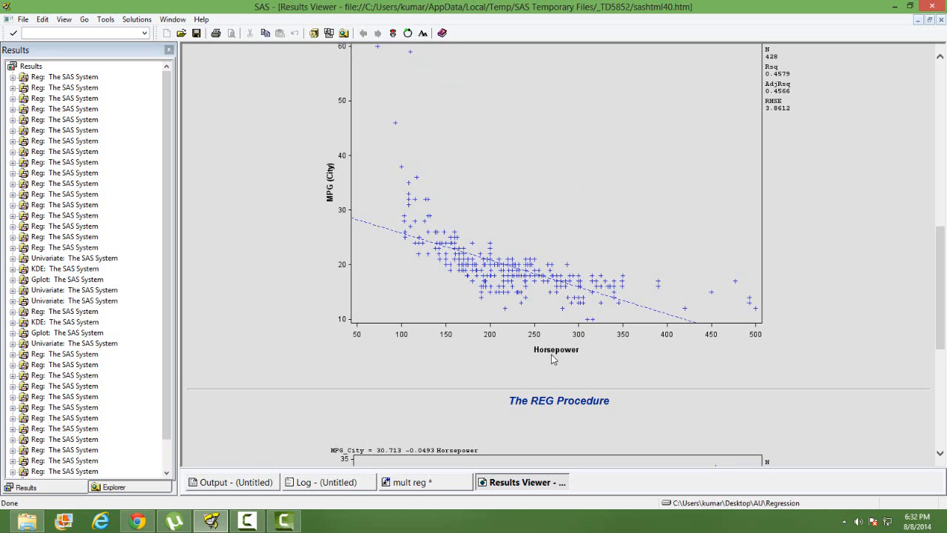
{"action": "mouse_move", "coordinate": [557, 355]}
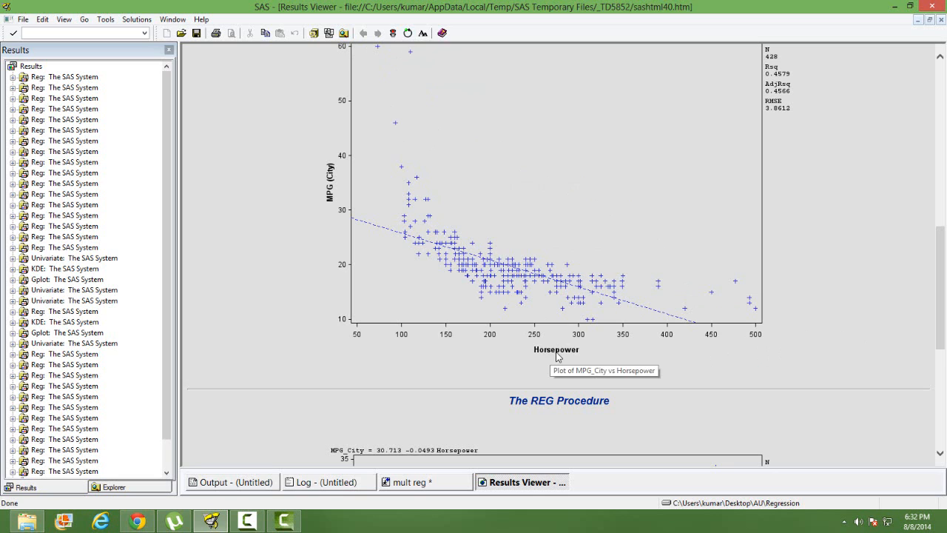
{"action": "mouse_move", "coordinate": [557, 355]}
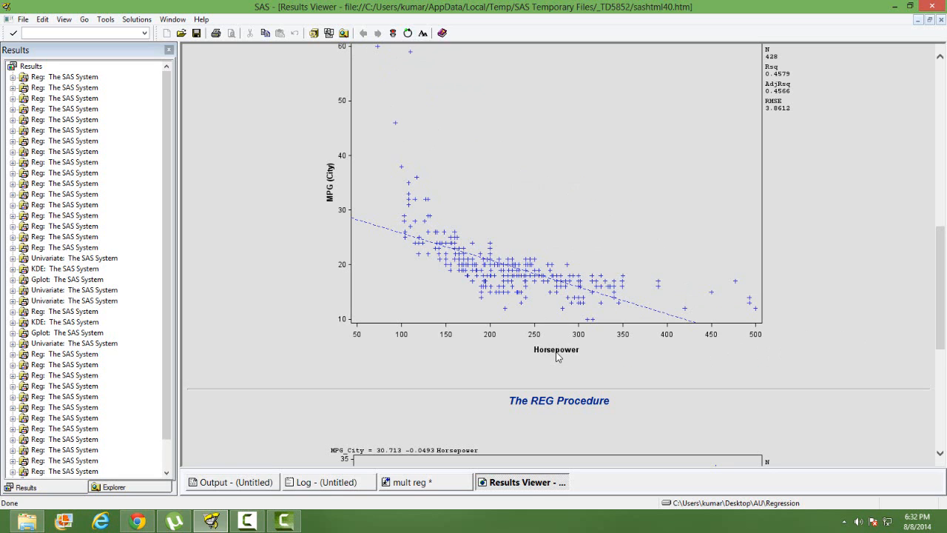
{"action": "mouse_move", "coordinate": [599, 265]}
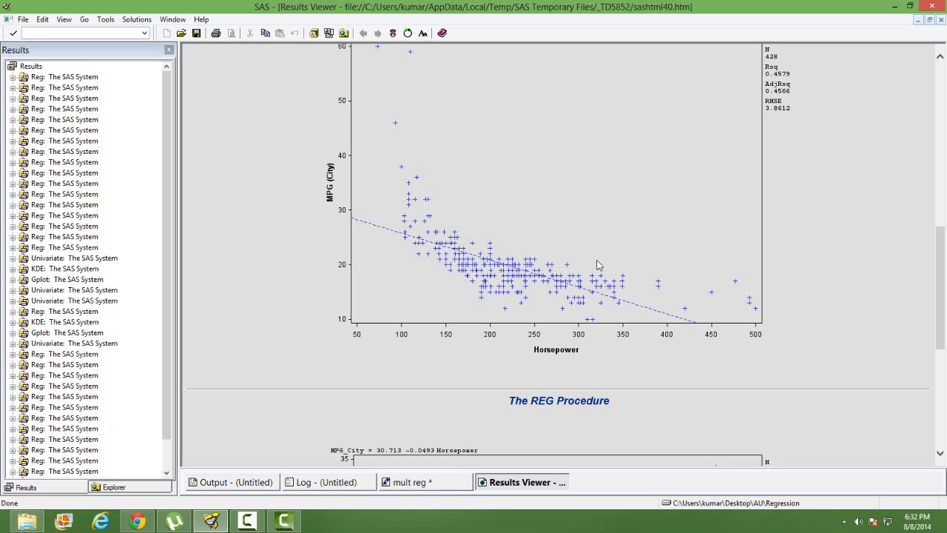
{"action": "scroll", "scroll_direction": "down", "scroll_amount": 3}
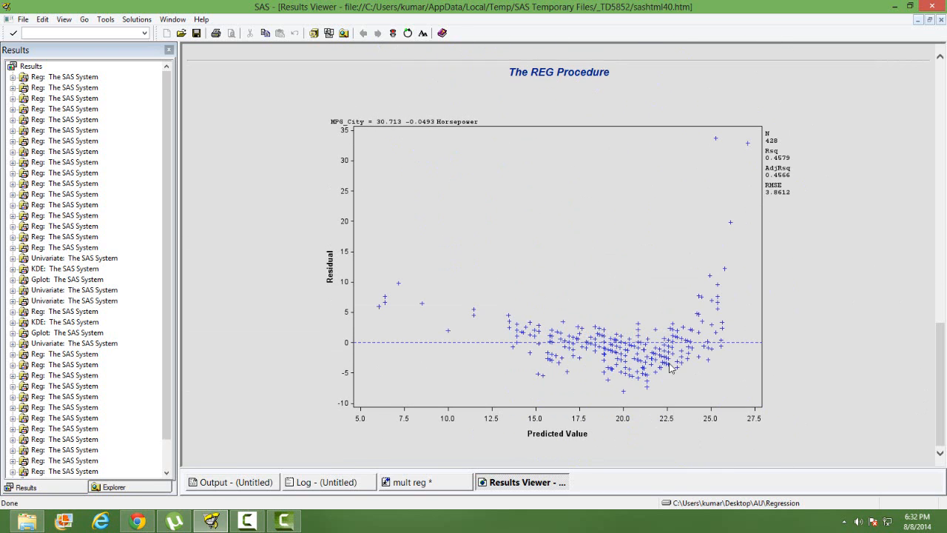
{"action": "mouse_move", "coordinate": [669, 370]}
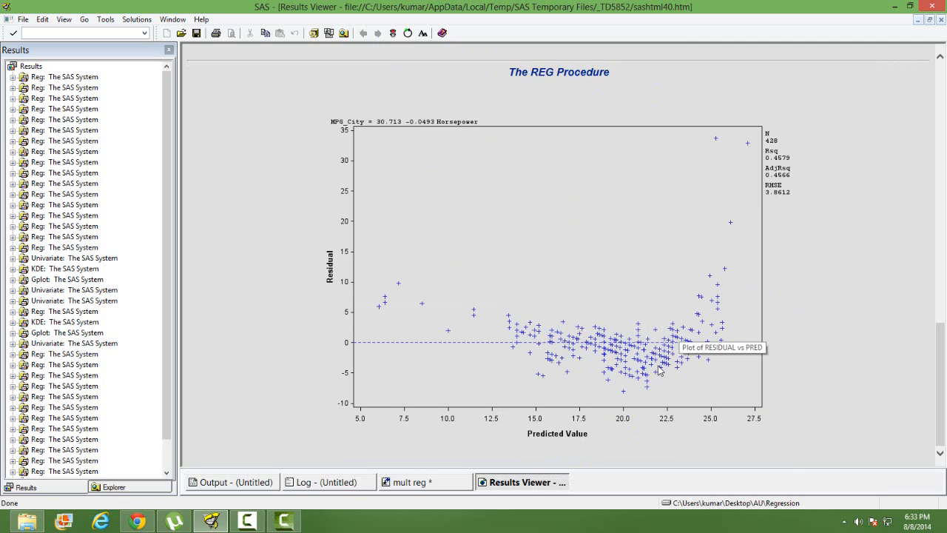
{"action": "mouse_move", "coordinate": [659, 370]}
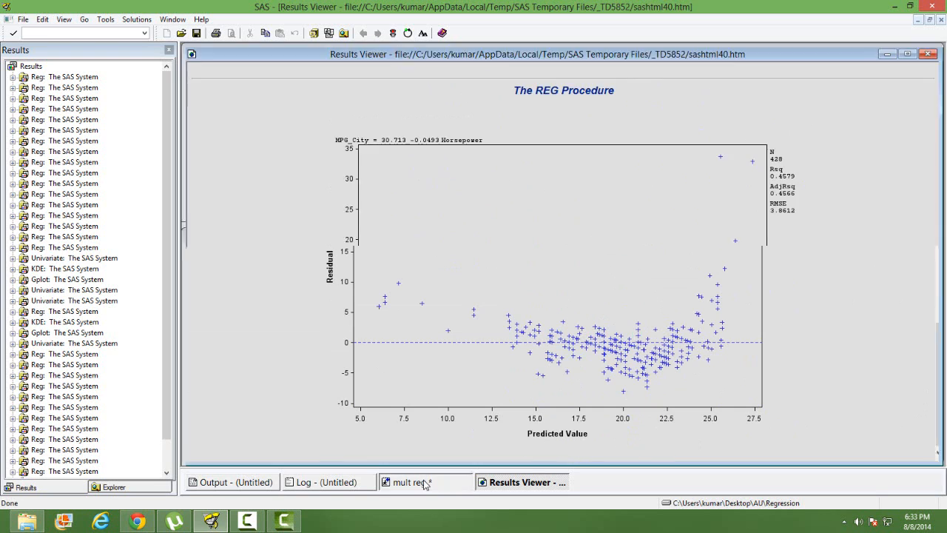
Replace horsepower with length in the MODEL and PLOT statements, then select the whole program
{"action": "left_click", "coordinate": [411, 483]}
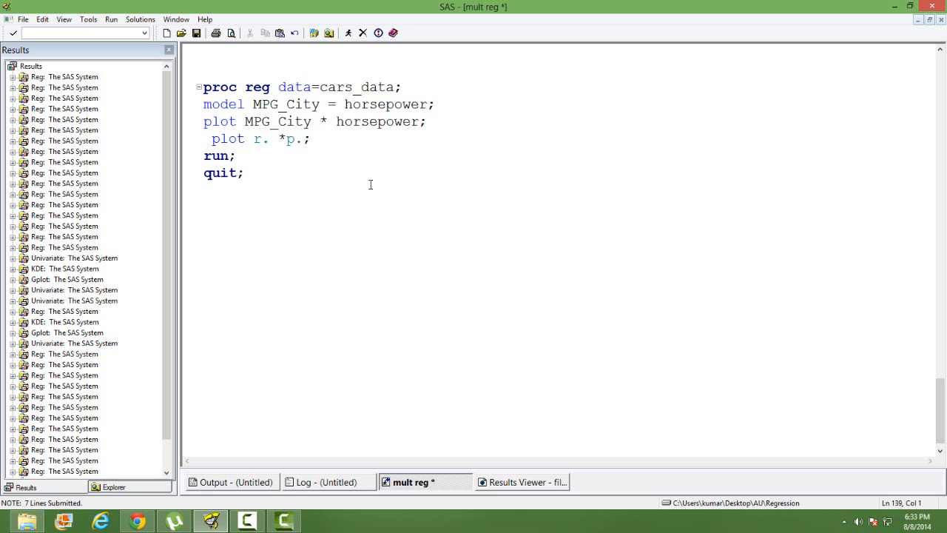
{"action": "left_click", "coordinate": [205, 293]}
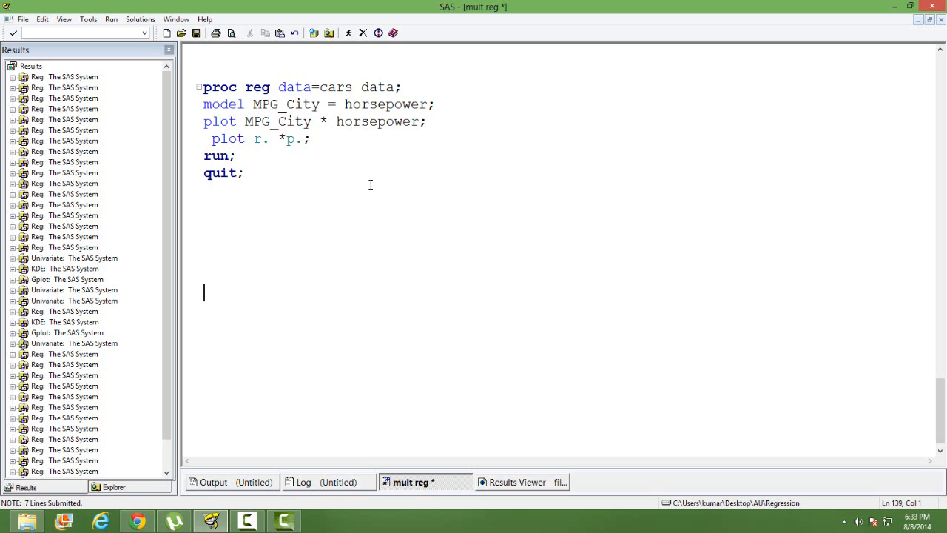
{"action": "double_click", "coordinate": [385, 104]}
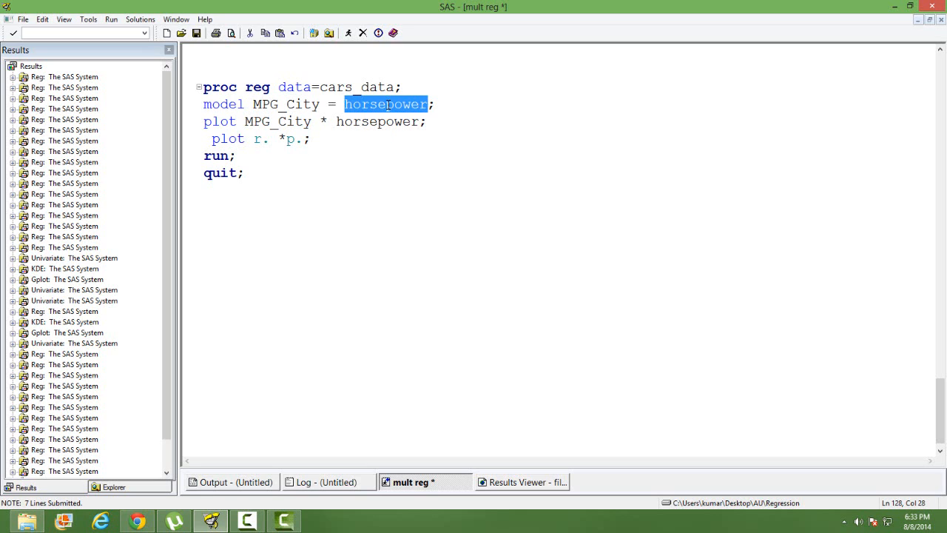
{"action": "type", "text": "length"}
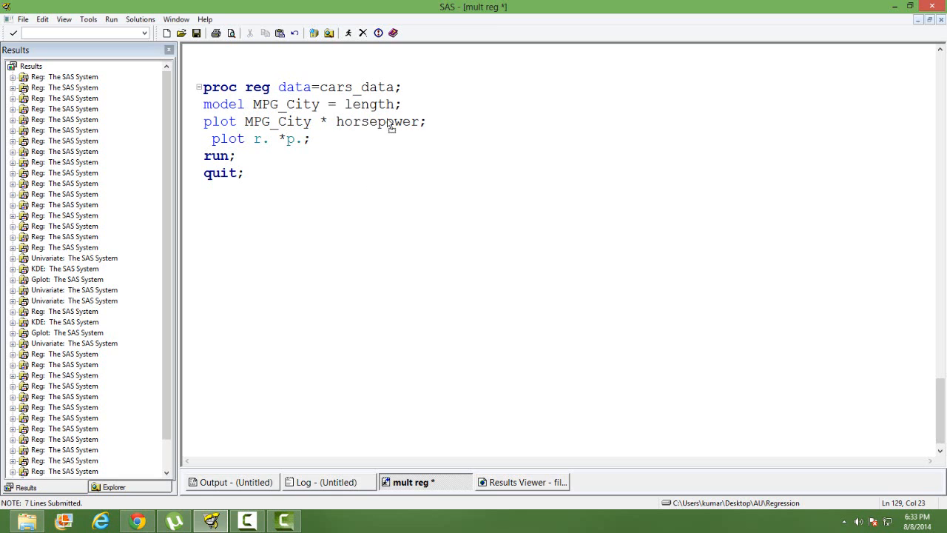
{"action": "type", "text": "length"}
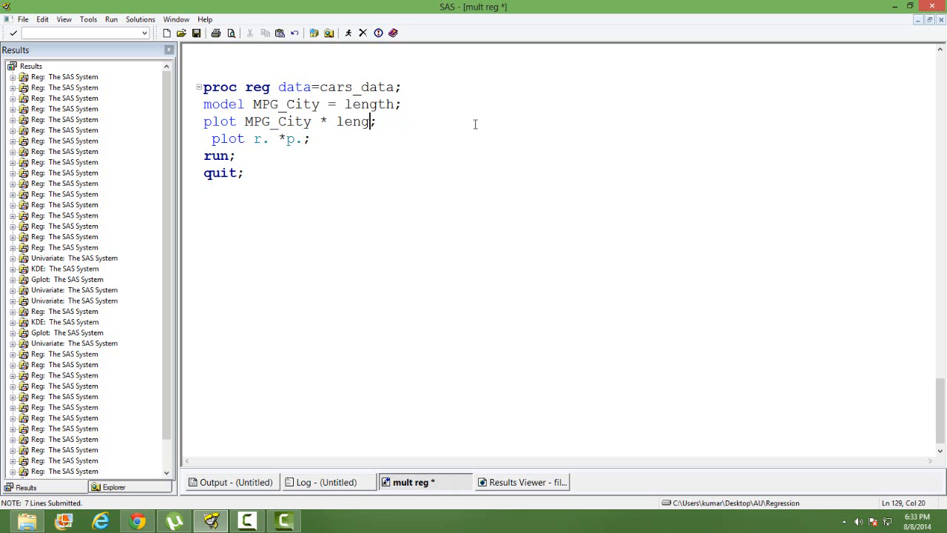
{"action": "type", "text": "th;"}
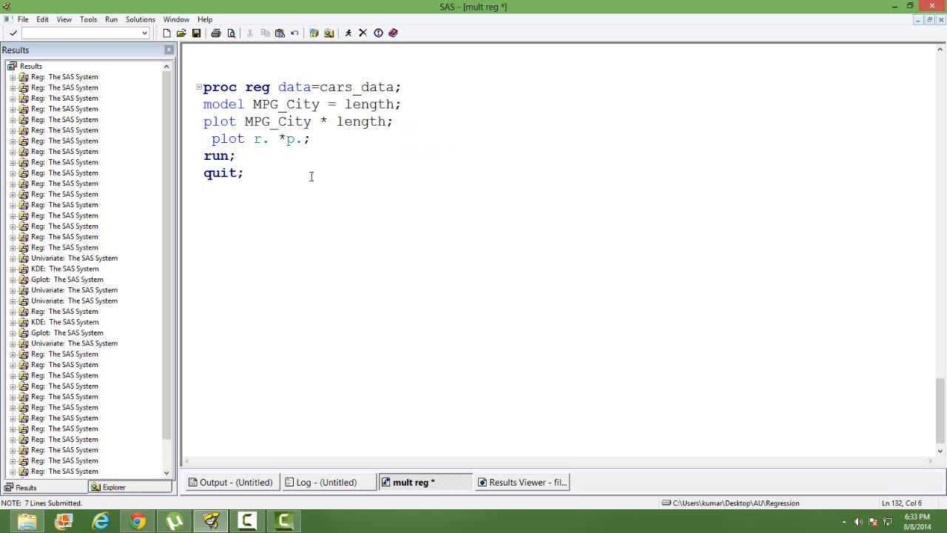
{"action": "key", "text": "ctrl+a"}
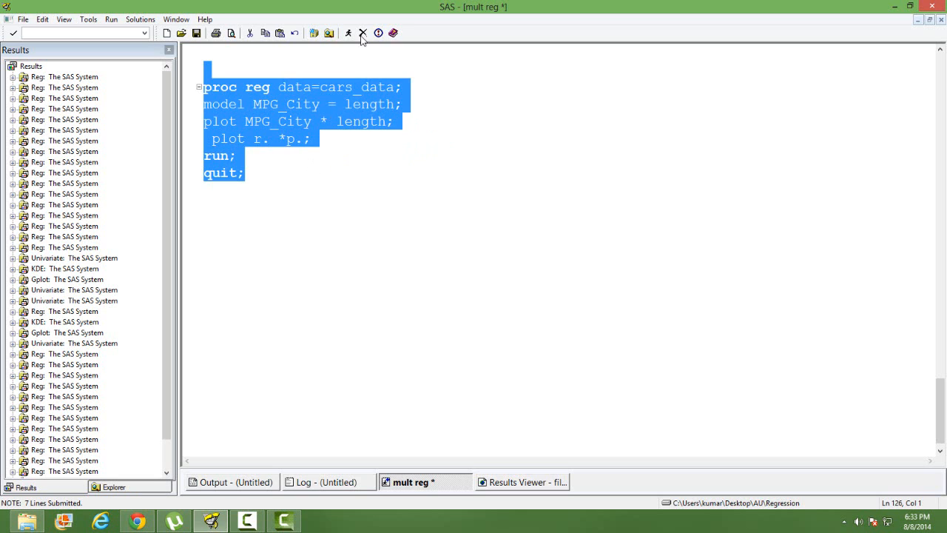
Submit the revised MPG_City-on-length regression and view its fit plot
{"action": "left_click", "coordinate": [348, 32]}
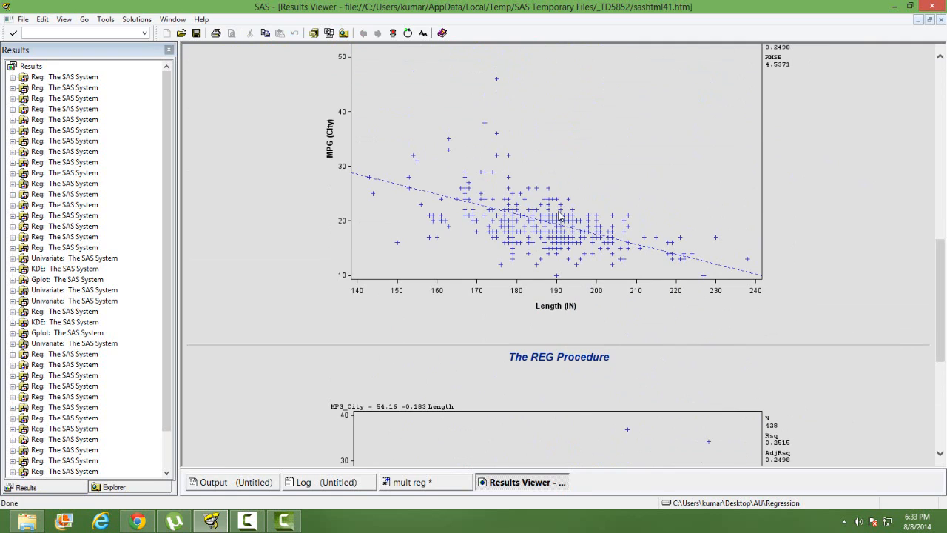
{"action": "mouse_move", "coordinate": [535, 242]}
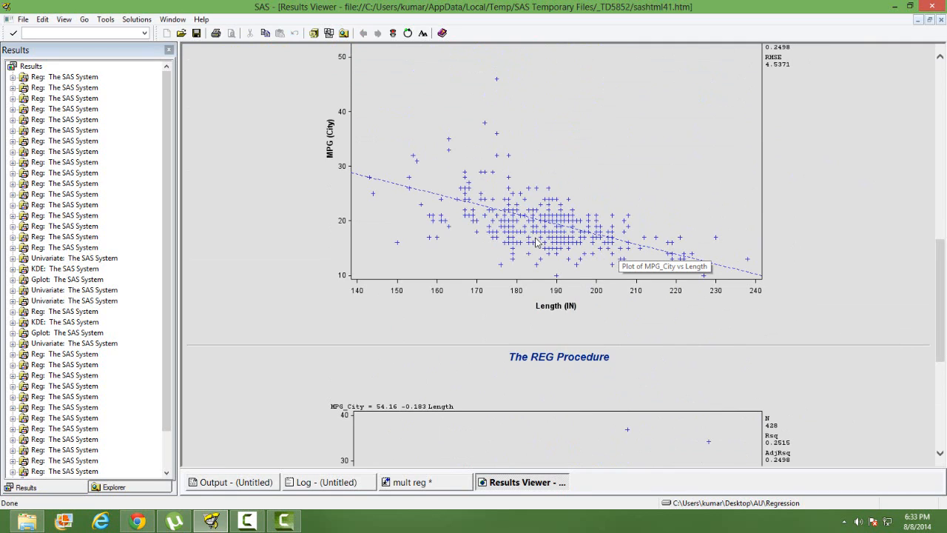
{"action": "mouse_move", "coordinate": [580, 240]}
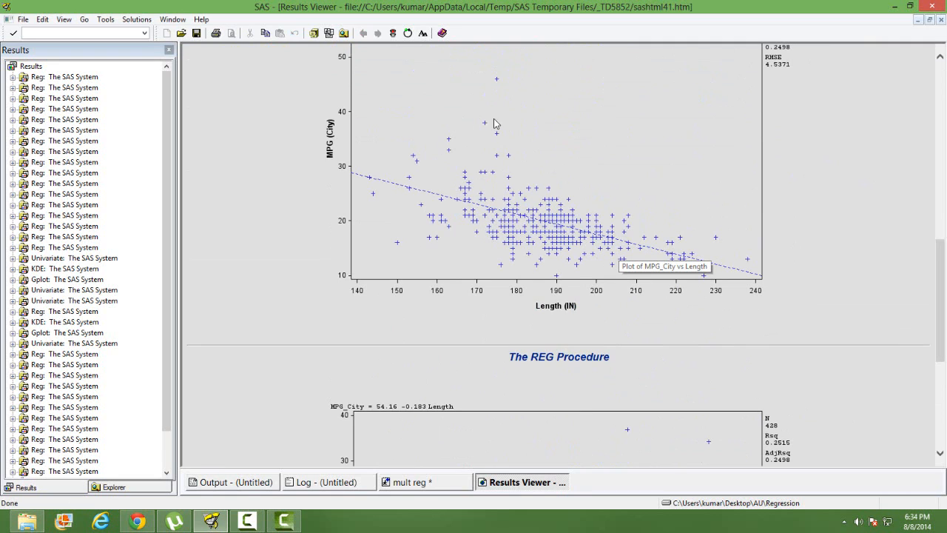
{"action": "mouse_move", "coordinate": [494, 94]}
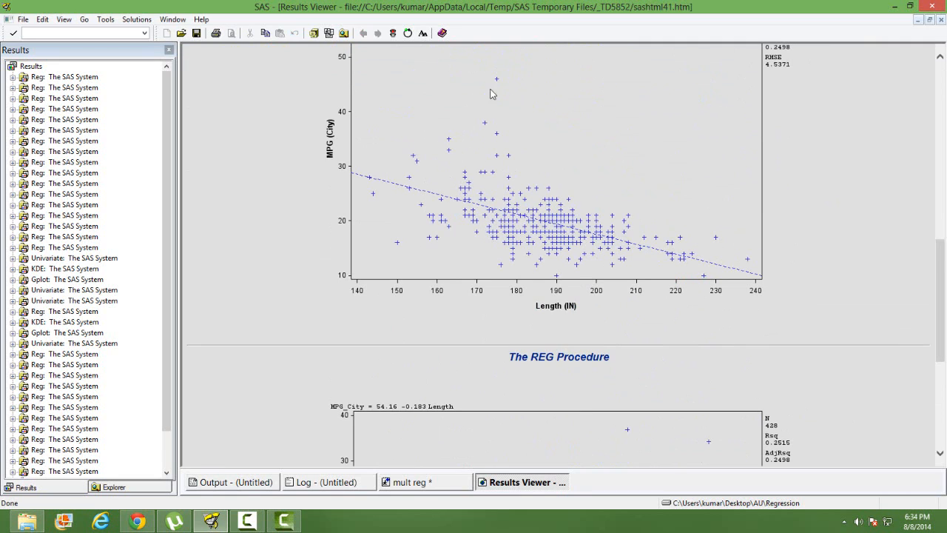
{"action": "mouse_move", "coordinate": [553, 151]}
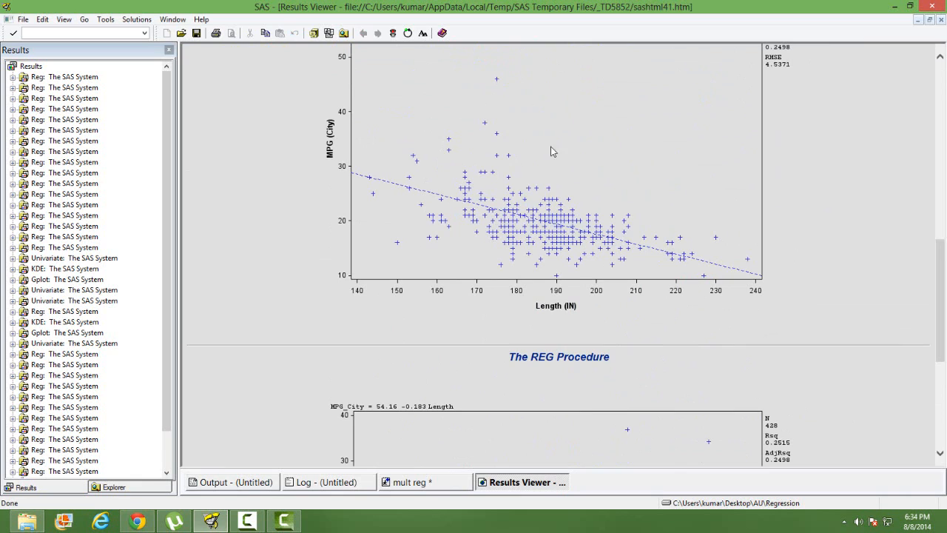
{"action": "mouse_move", "coordinate": [620, 183]}
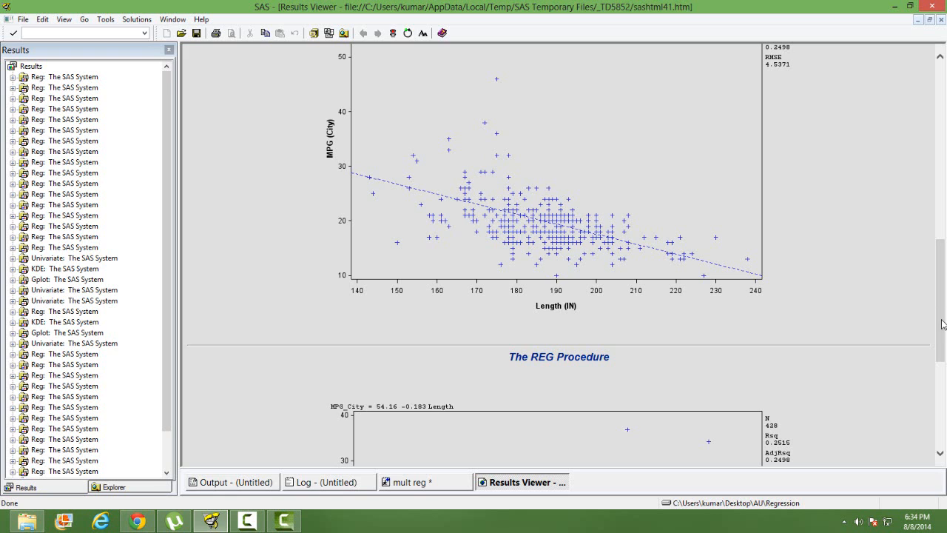
View the RESIDUAL vs PRED plot for the length model, then start a new line in the editor
{"action": "scroll", "scroll_direction": "down", "scroll_amount": 3}
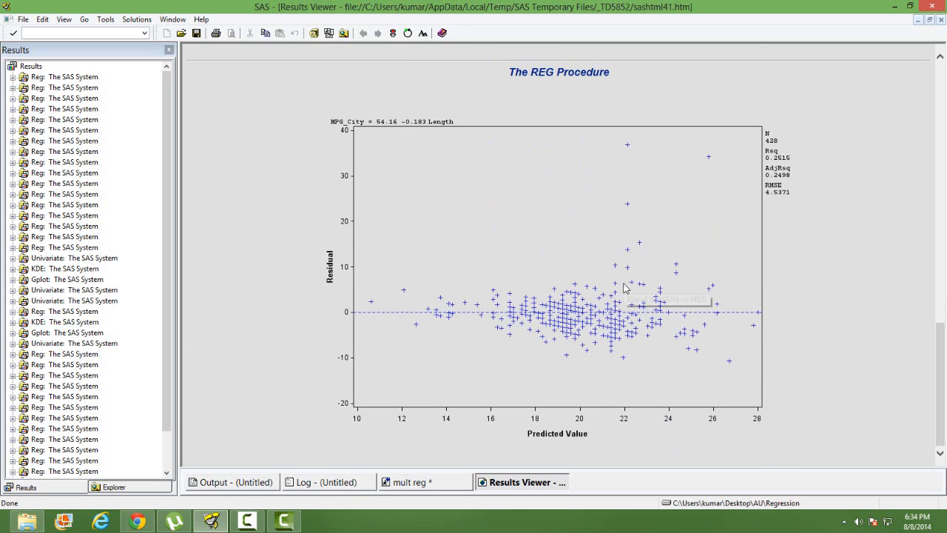
{"action": "mouse_move", "coordinate": [666, 162]}
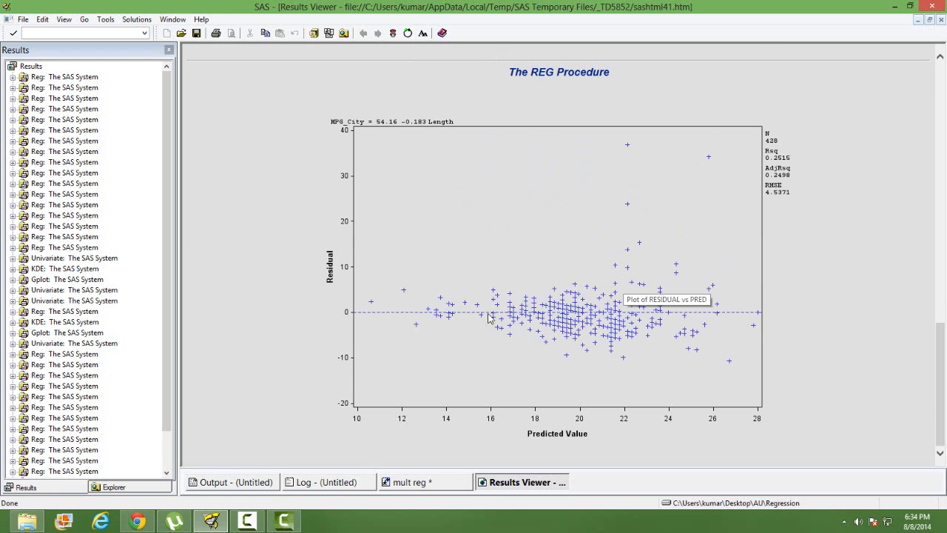
{"action": "mouse_move", "coordinate": [550, 313]}
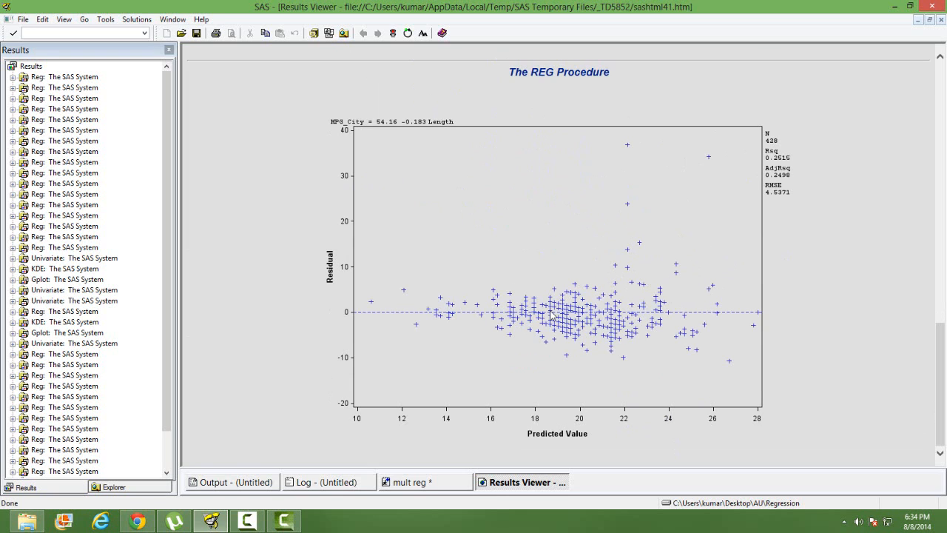
{"action": "mouse_move", "coordinate": [612, 321]}
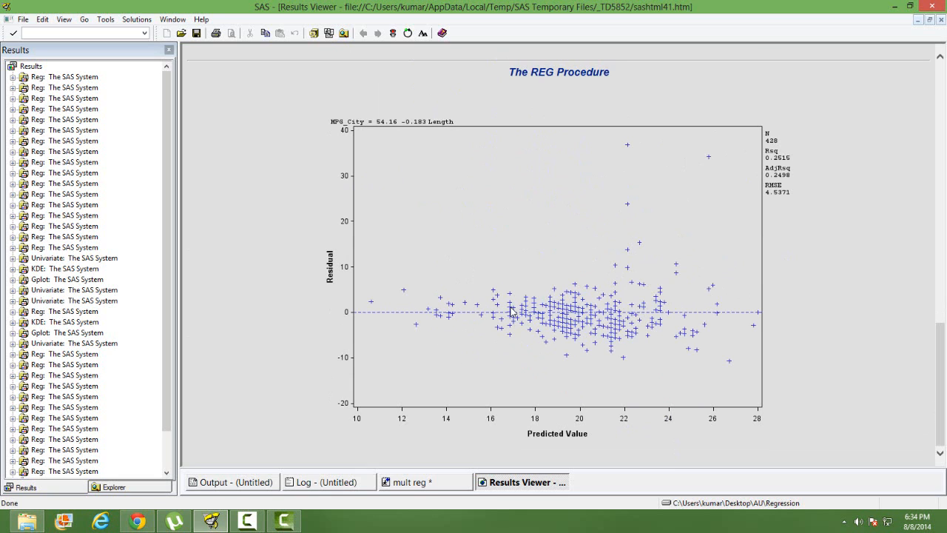
{"action": "mouse_move", "coordinate": [713, 290]}
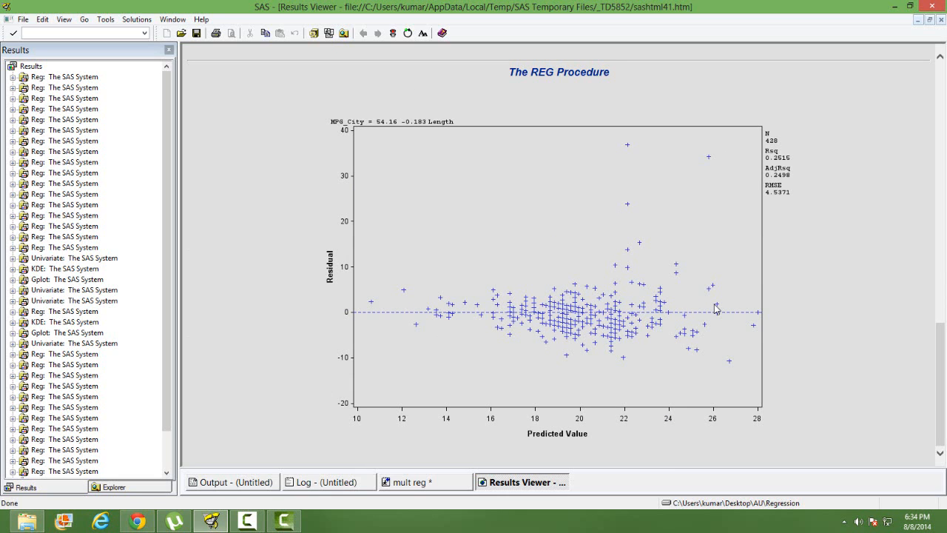
{"action": "mouse_move", "coordinate": [588, 385]}
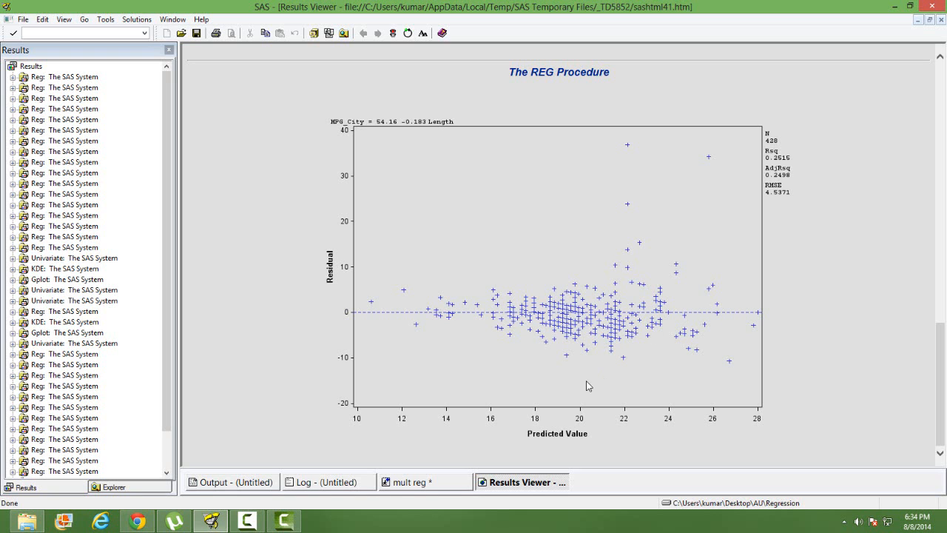
{"action": "left_click", "coordinate": [421, 482]}
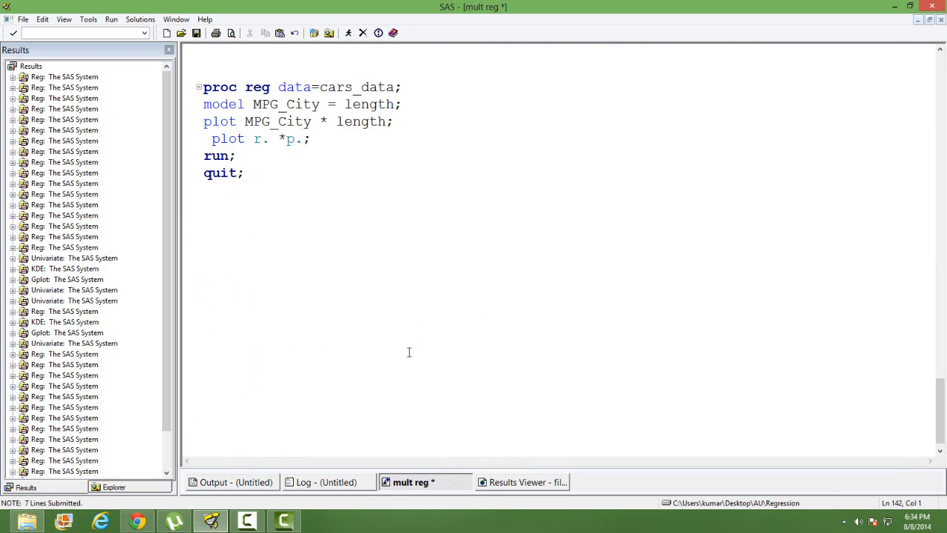
{"action": "left_click", "coordinate": [204, 343]}
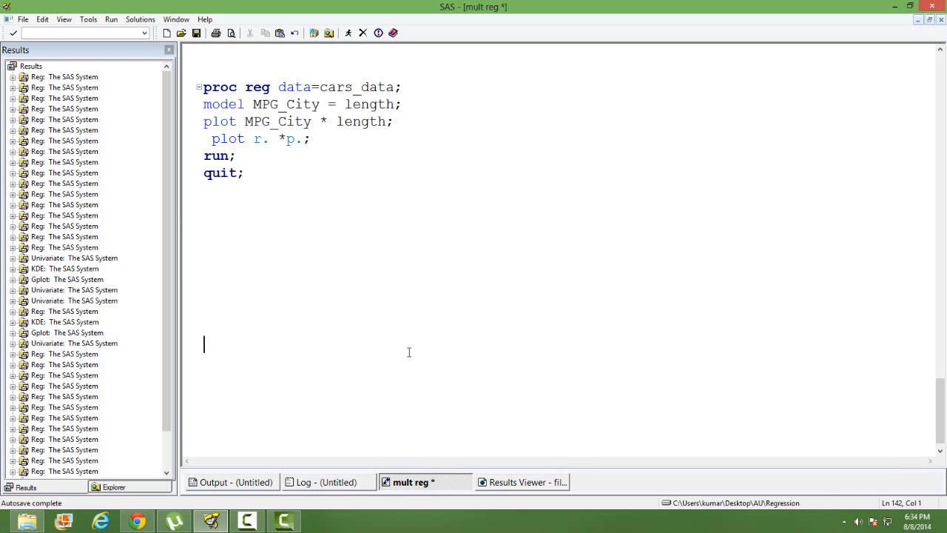